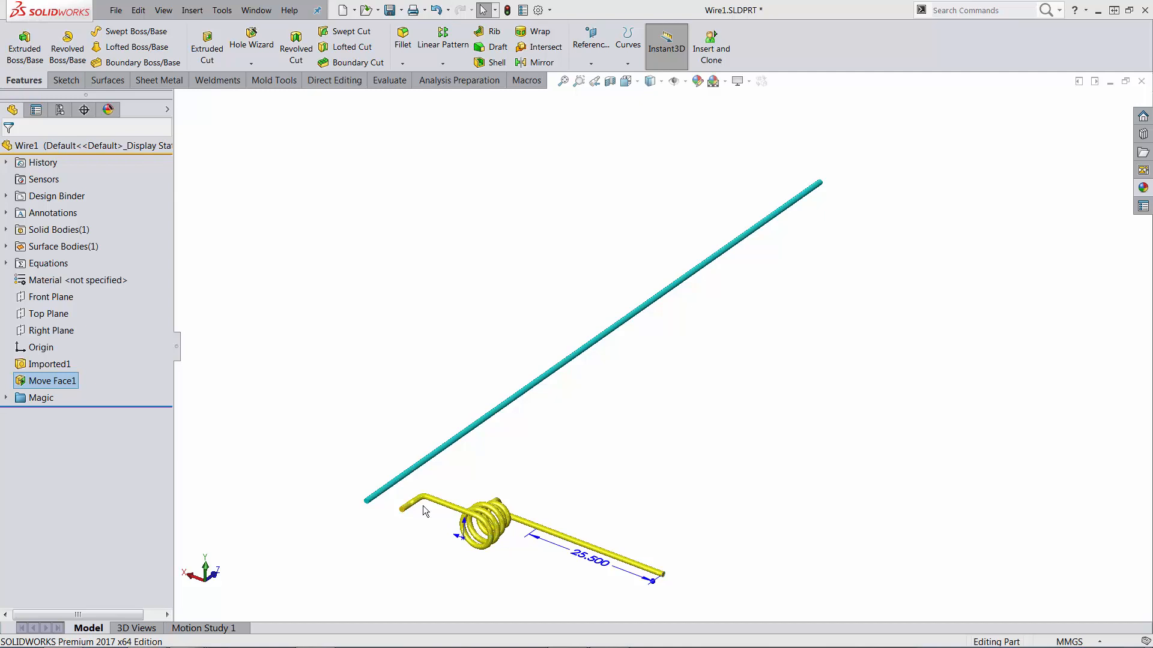
mouse_move(691, 281)
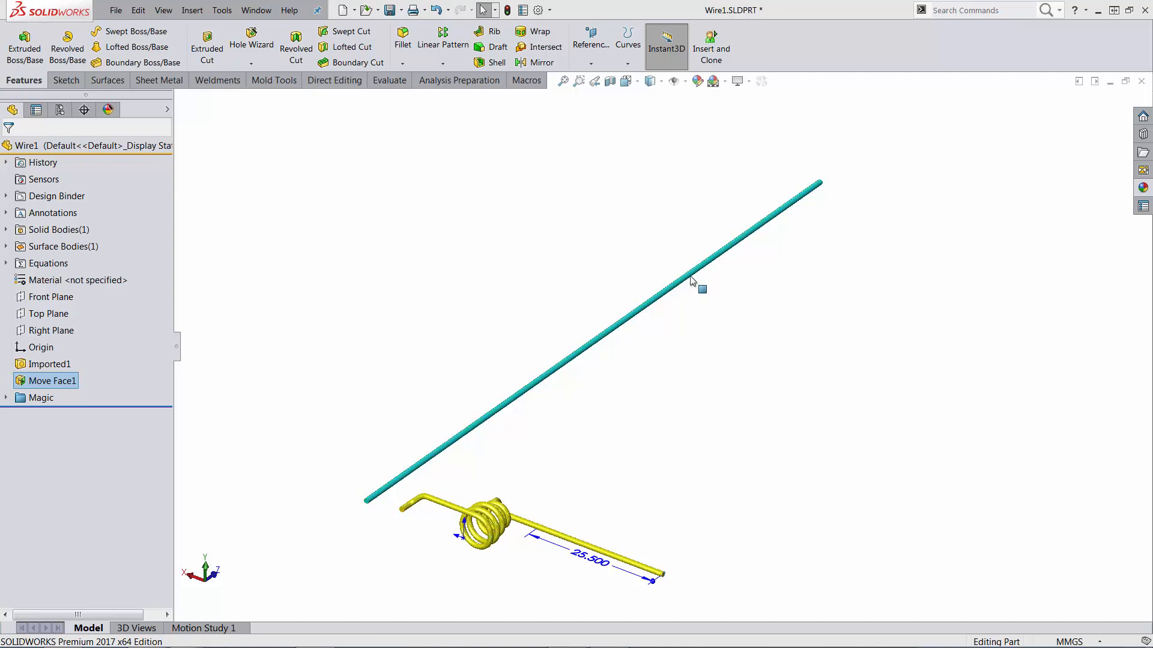
mouse_move(643, 567)
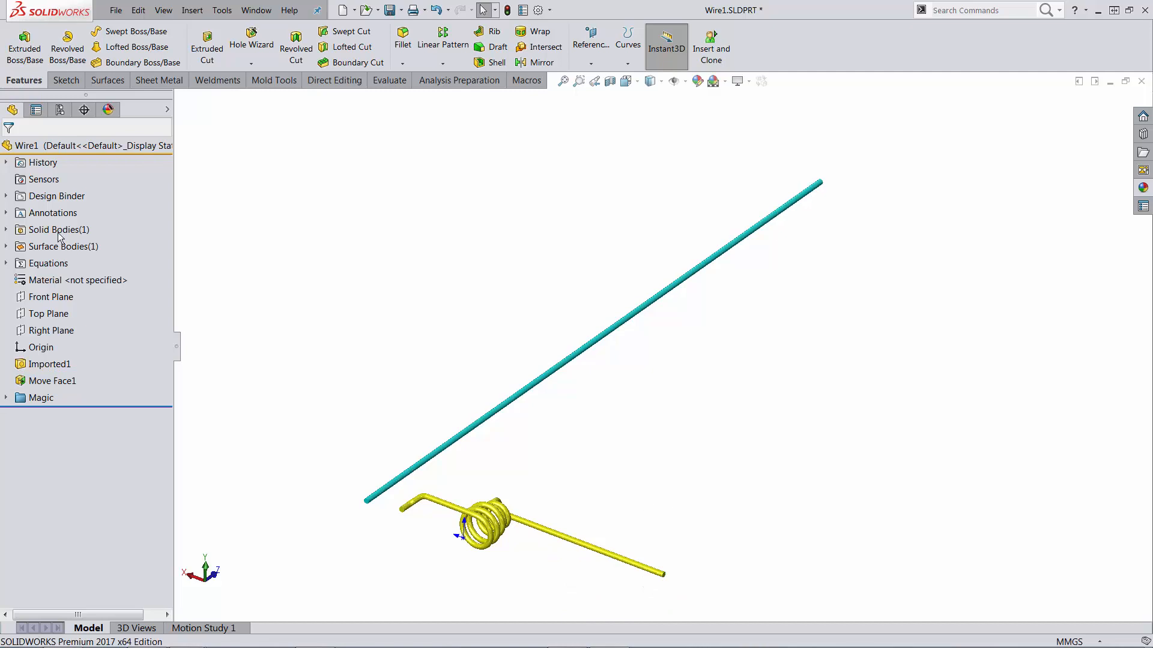
Step: Roll the part back before Move Face1 and zoom in on the spring coil
right_click(46, 179)
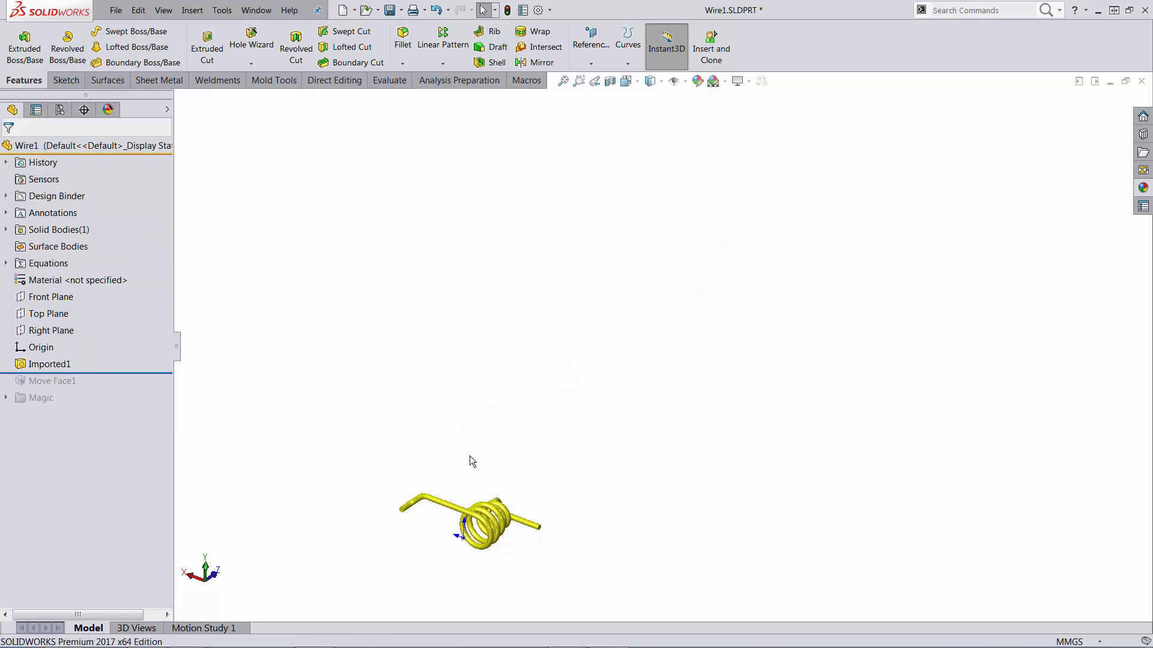
scroll(up, 3)
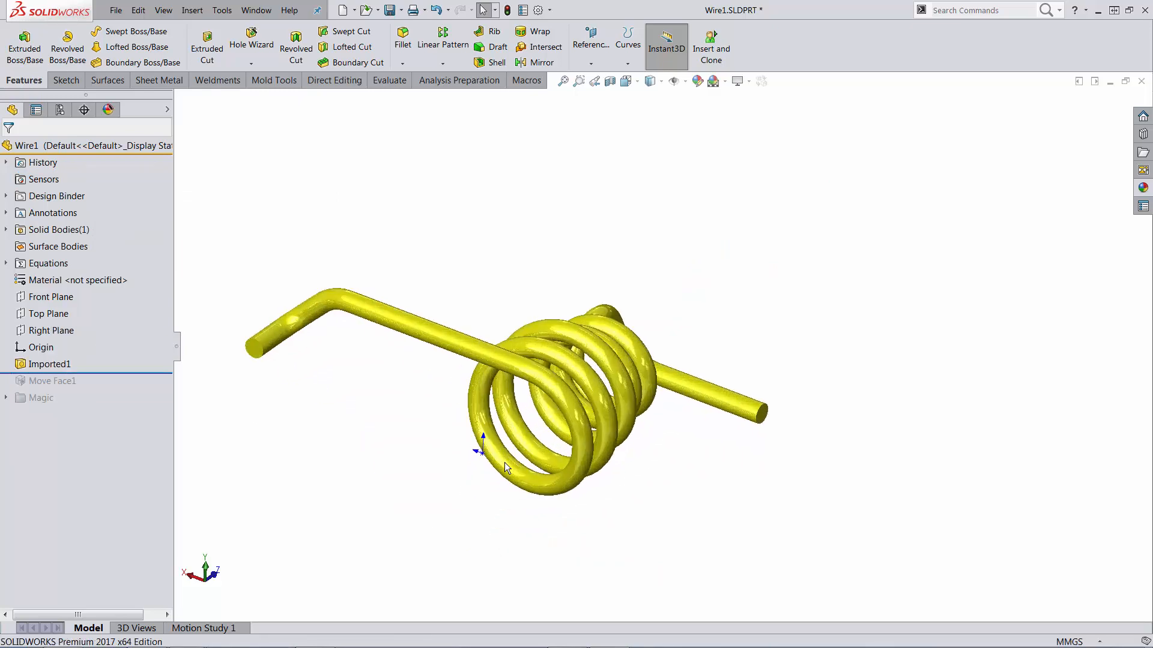
mouse_move(57, 196)
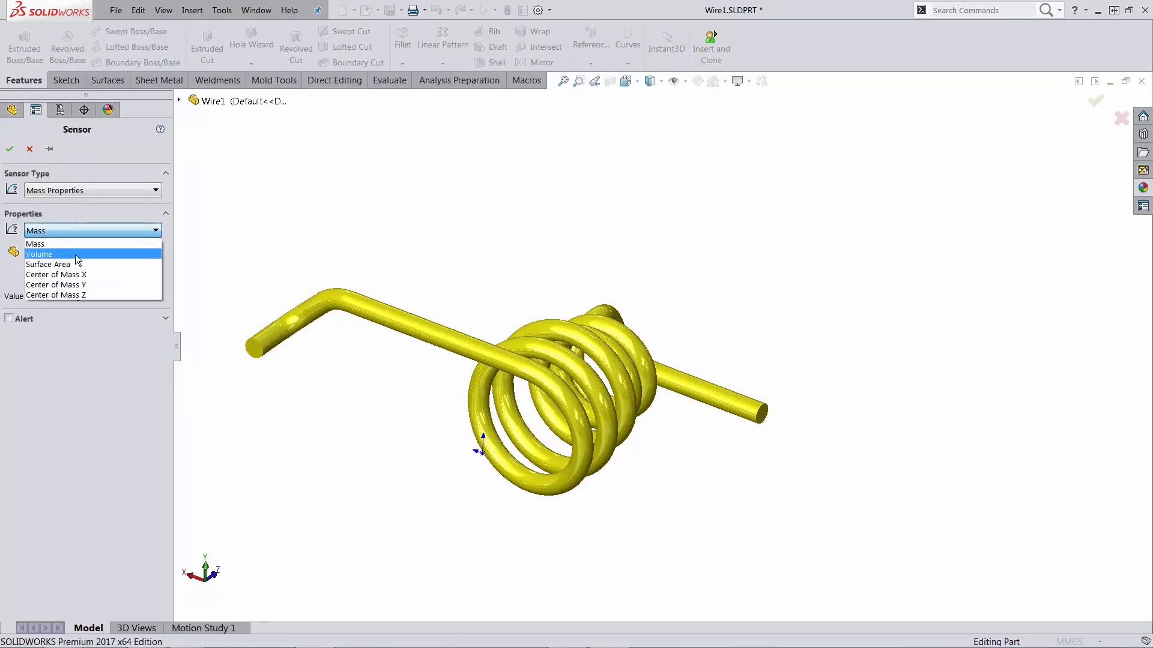
Step: Add a Mass Properties sensor tracking Imported1's volume, about 0.088038853 cm³
click(39, 253)
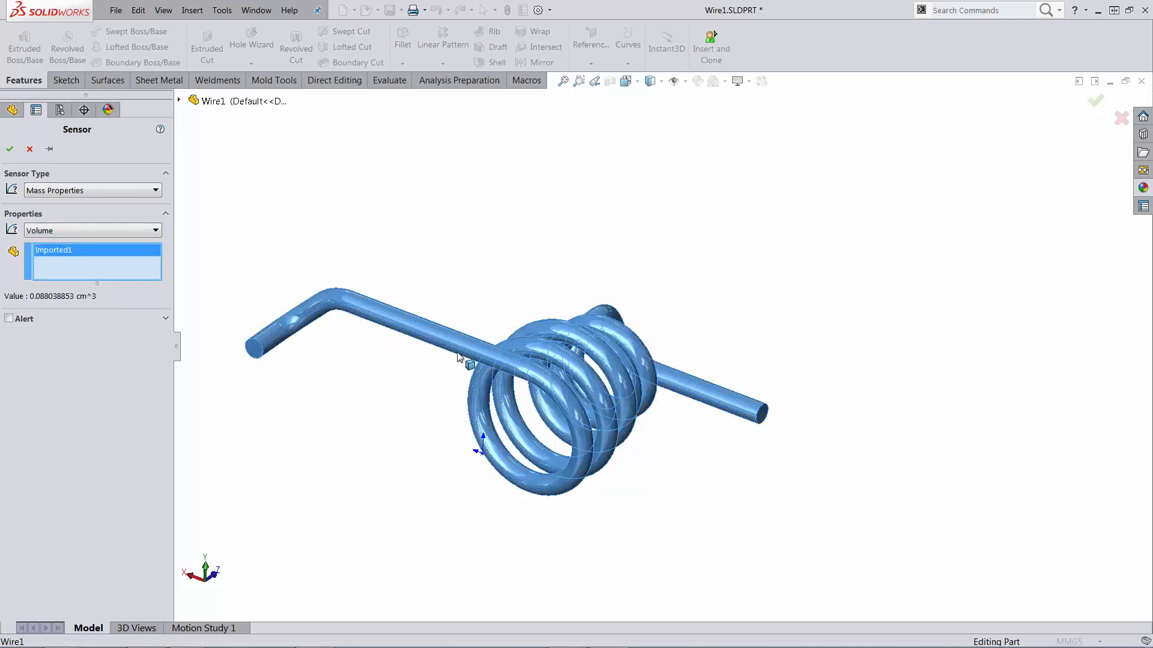
mouse_move(371, 245)
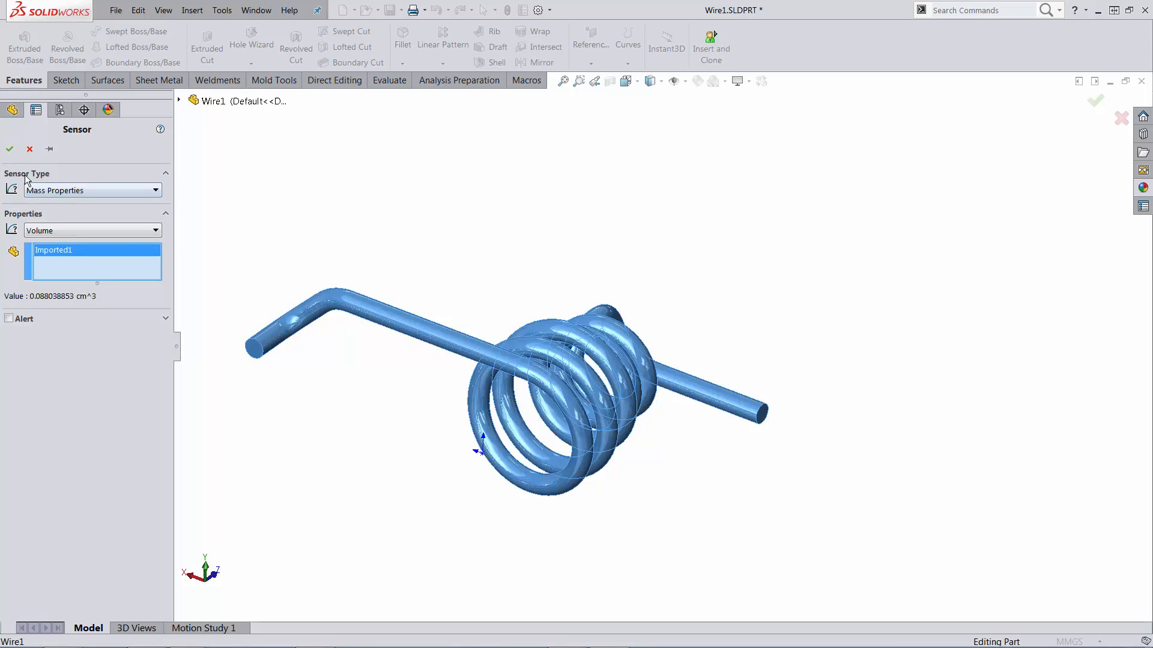
mouse_move(956, 437)
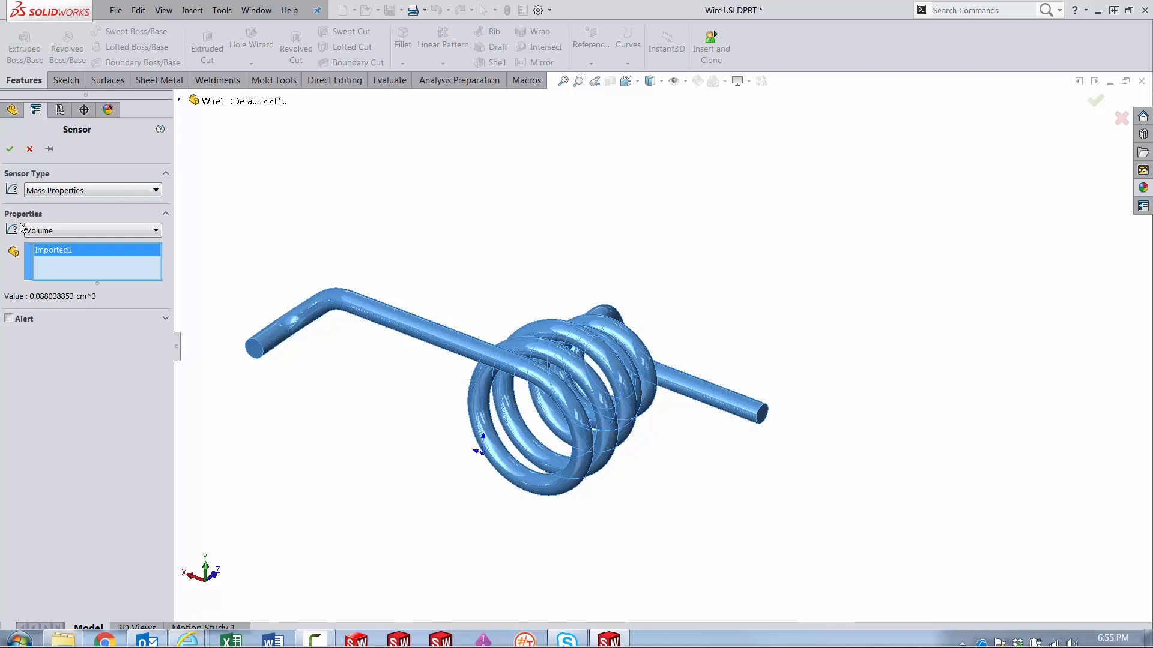
click(30, 149)
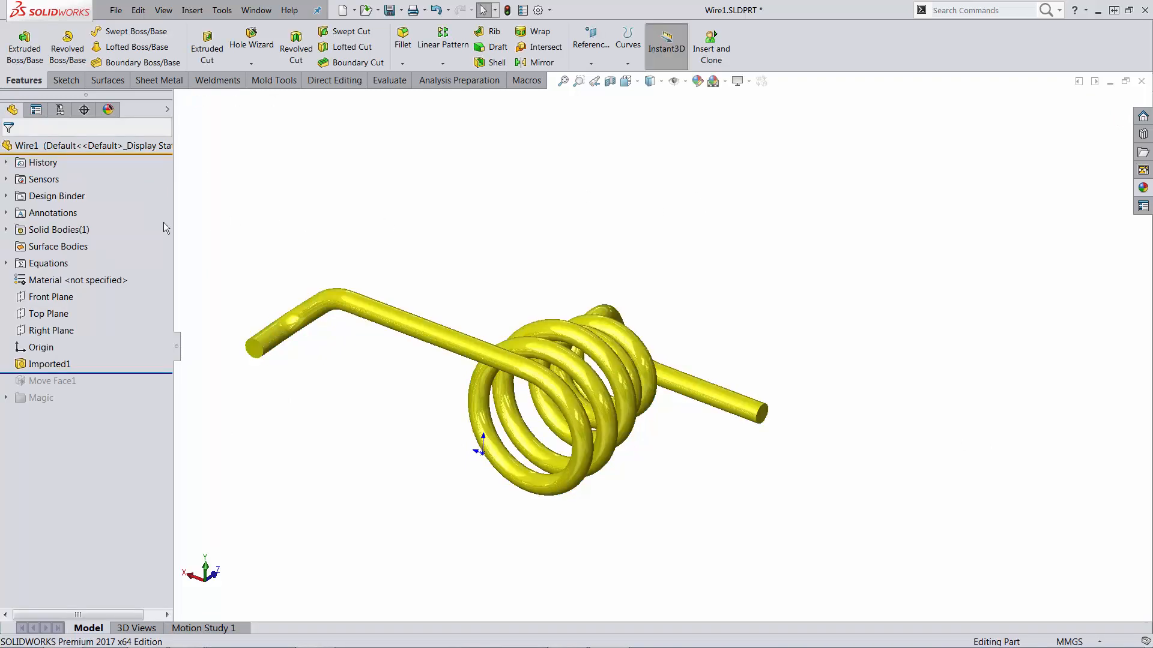
Step: Add a Mass Properties surface-area sensor reading 354.085318 mm² beside the volume sensor
click(11, 179)
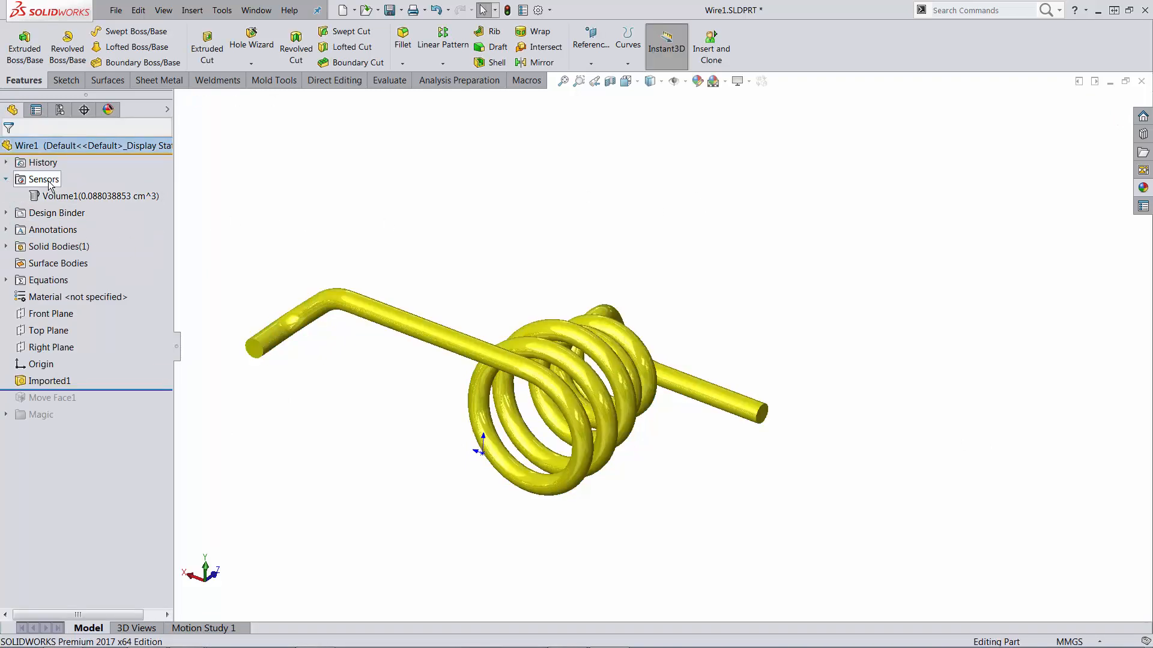
double_click(94, 196)
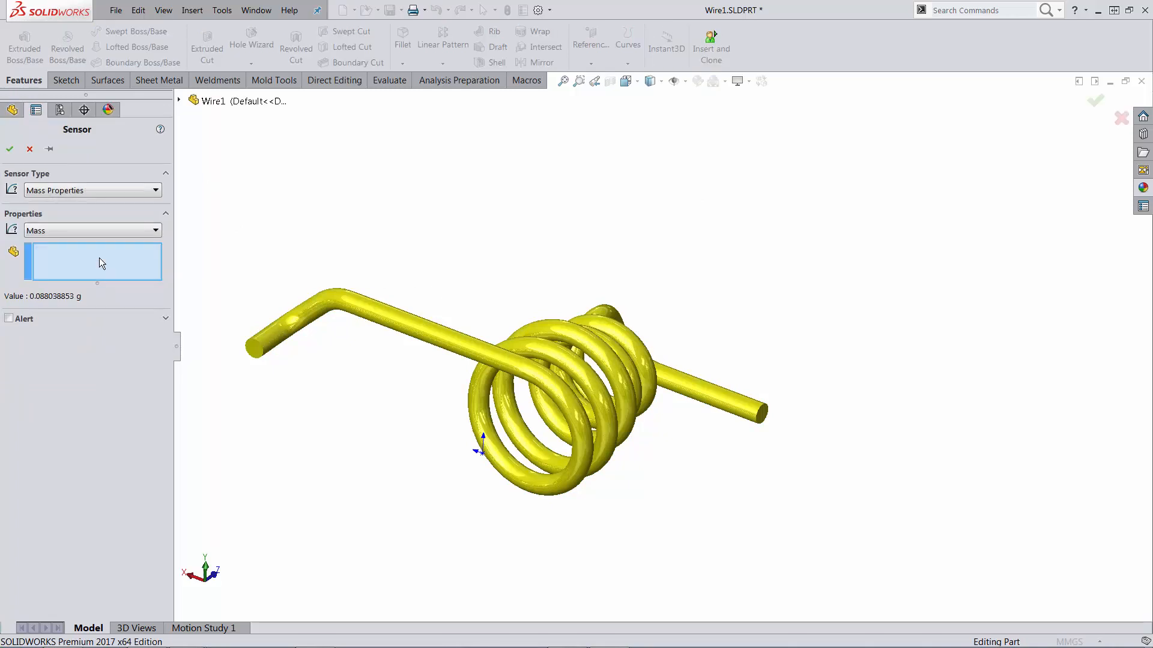
click(92, 230)
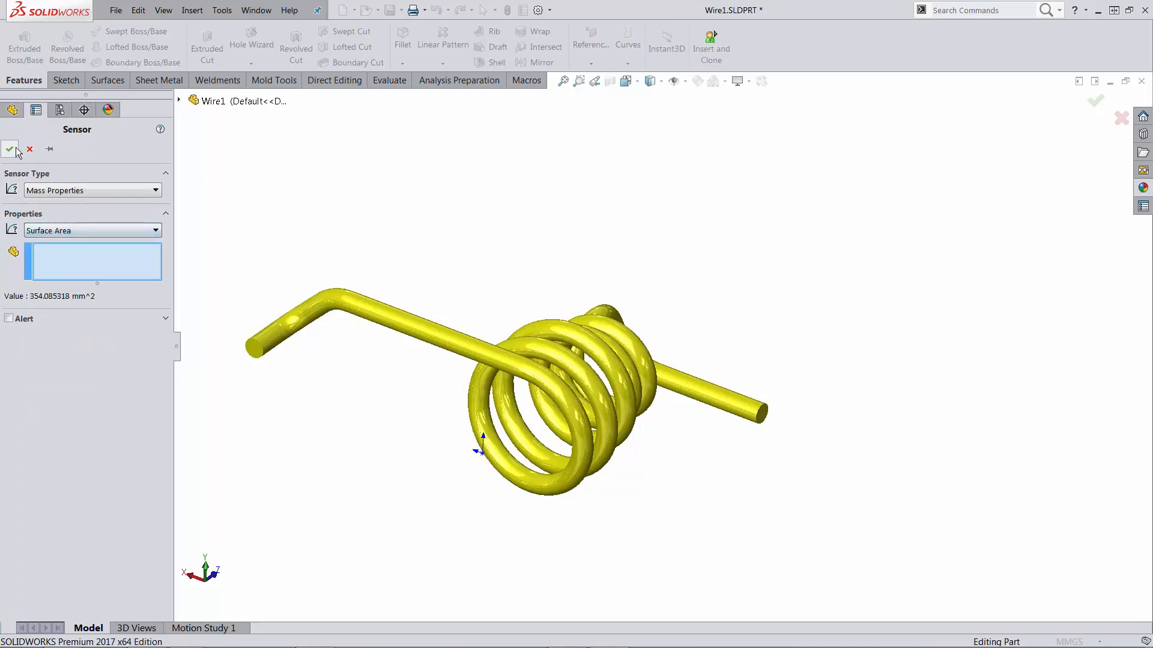
click(10, 150)
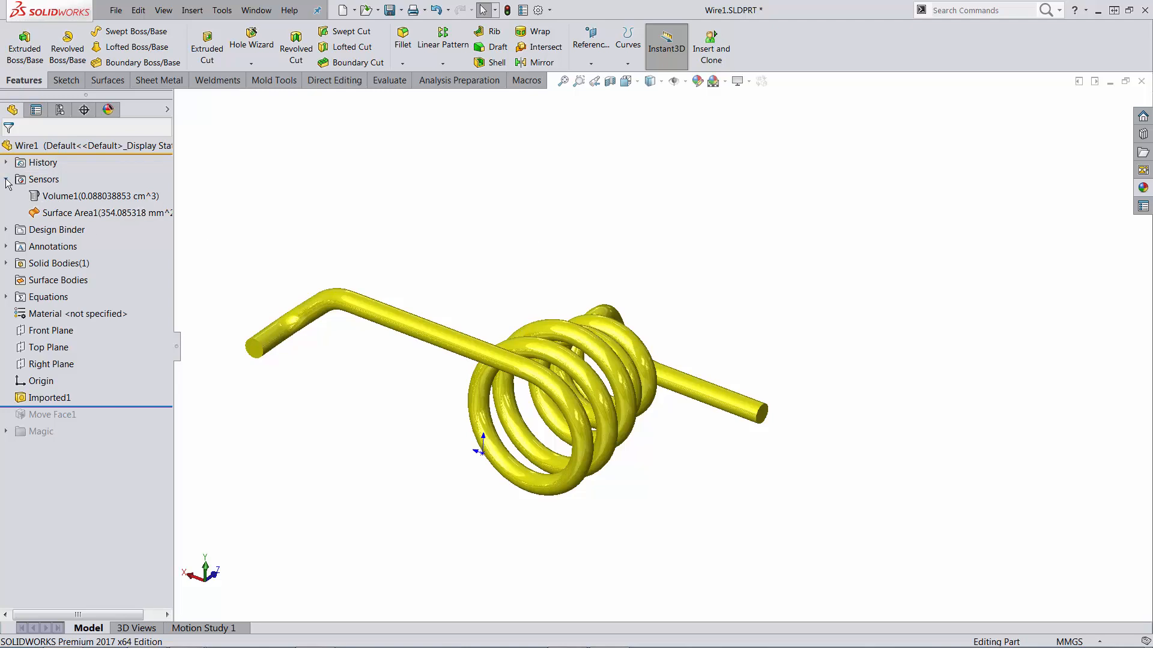
click(6, 180)
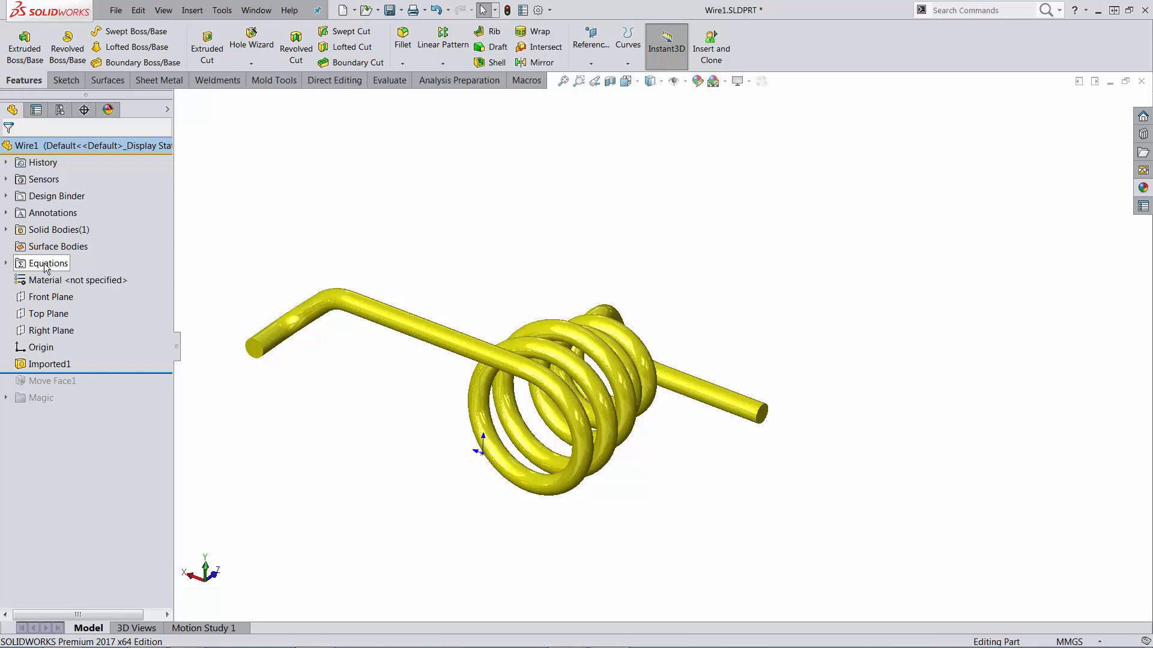
Step: In Equations, start global variable d by measuring the wire end edge's diameter
double_click(48, 263)
text("d")
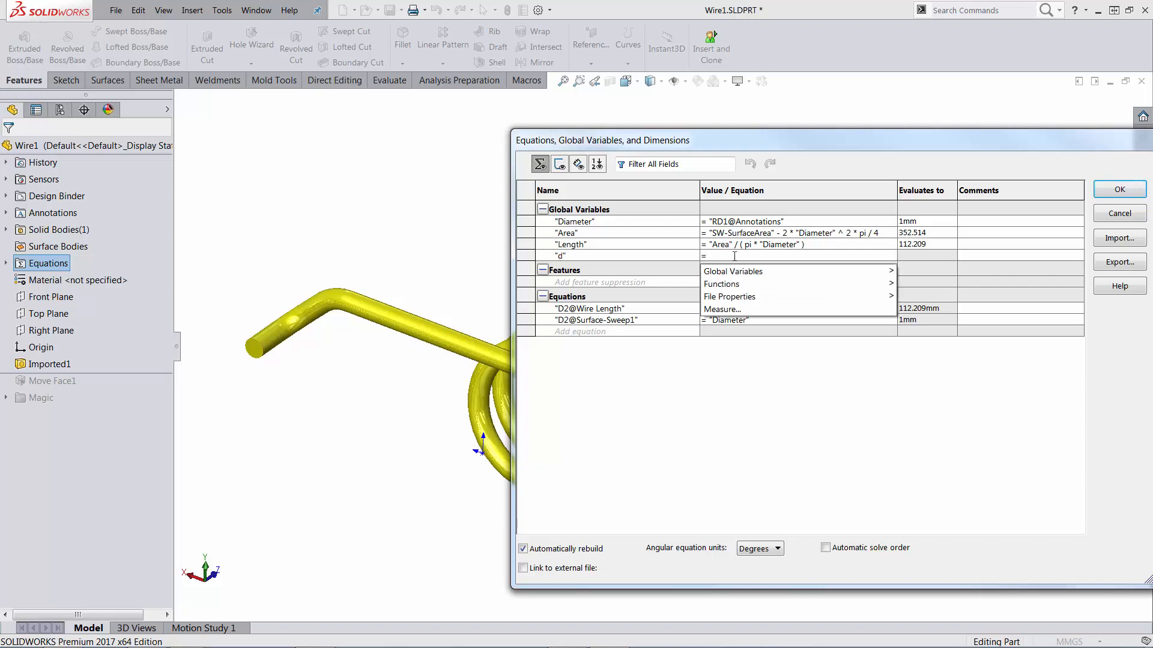
mouse_move(722, 308)
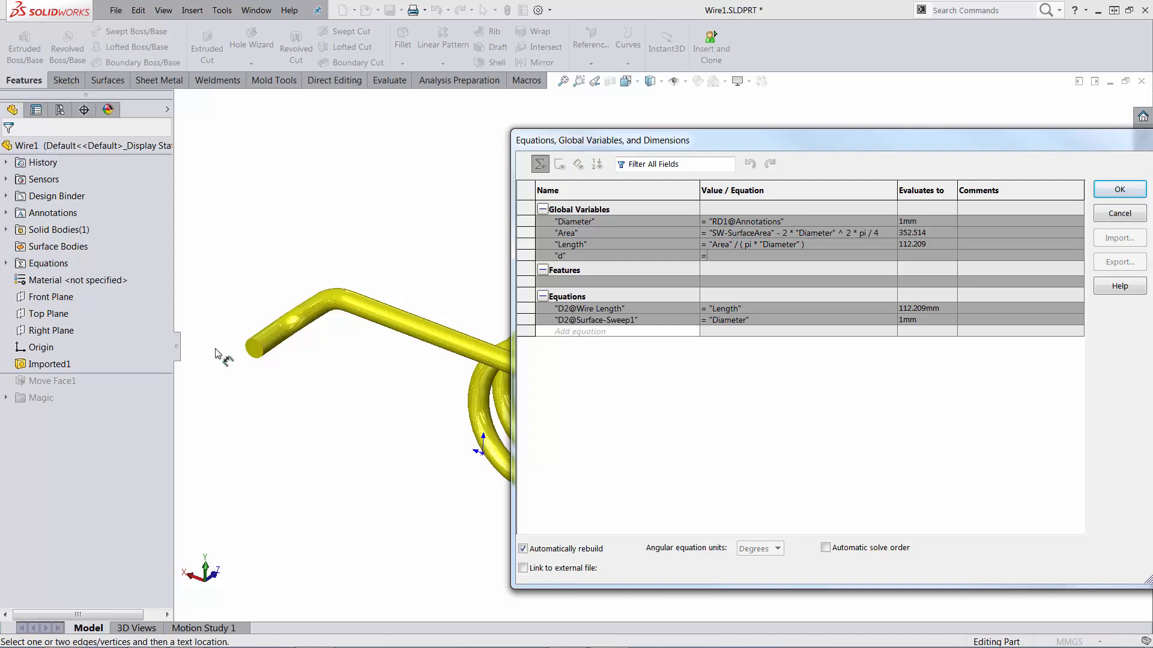
click(256, 348)
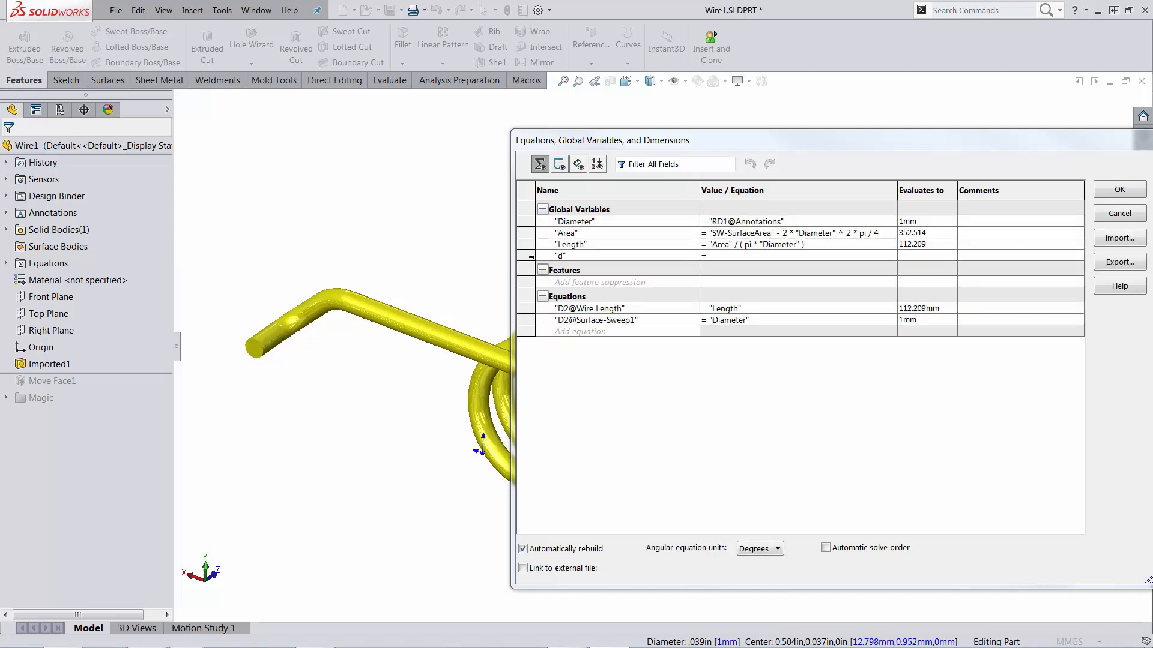
Step: Drop variable d, keep Length = Area / (pi × Diameter) driving wire length, and accept
click(798, 255)
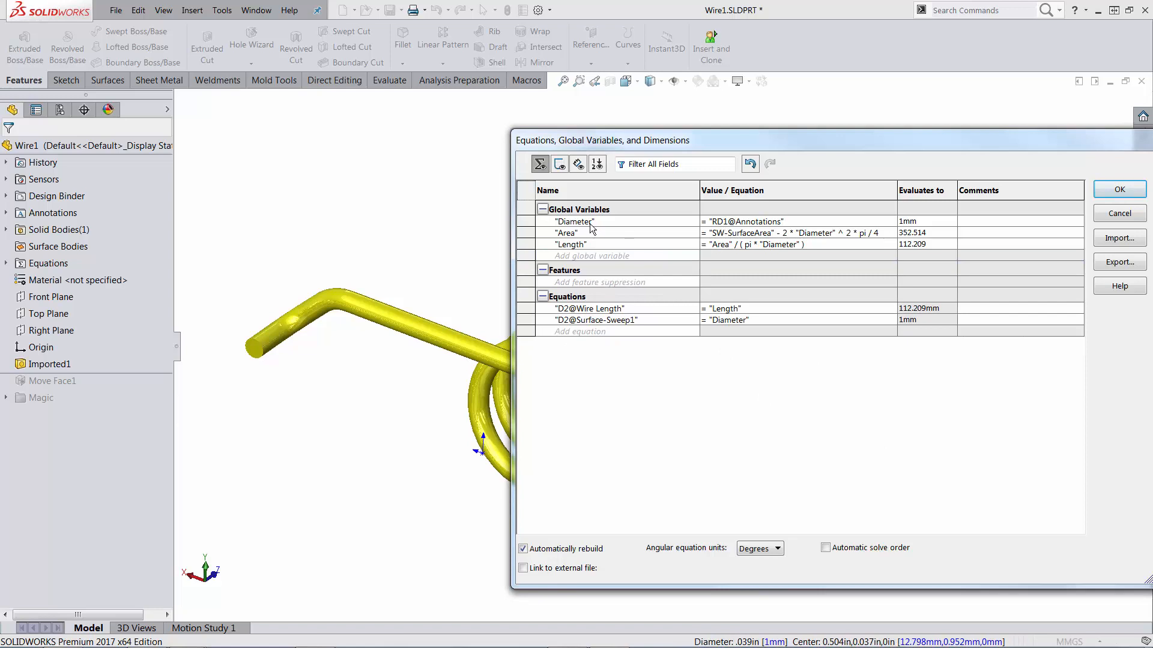
mouse_move(43, 263)
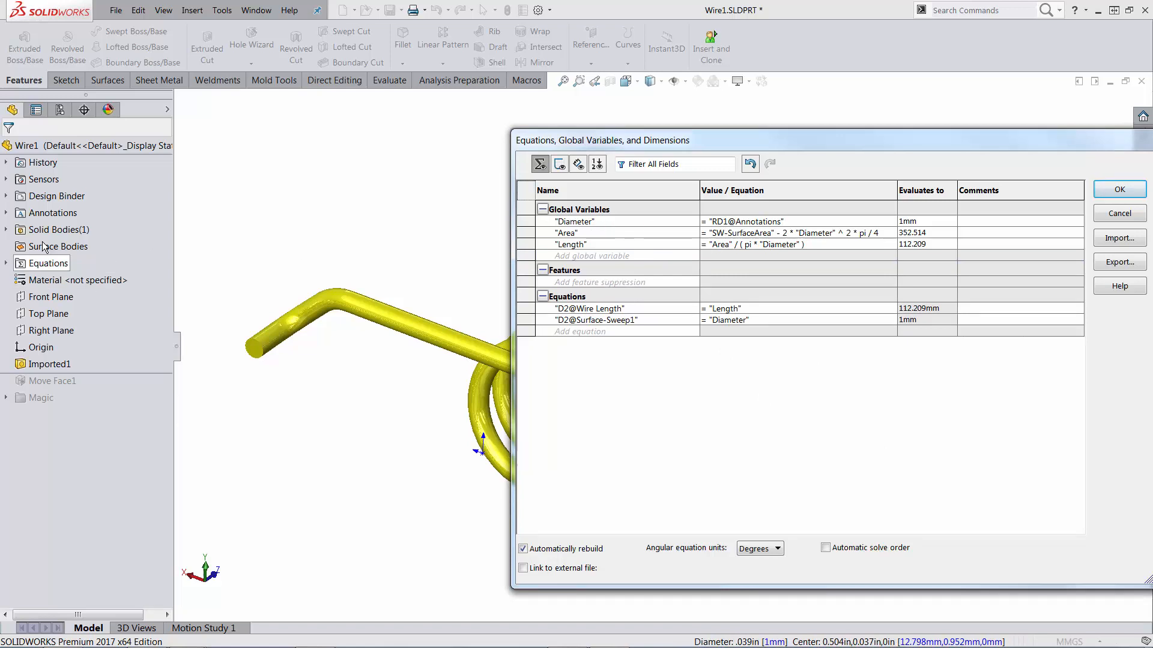
click(50, 212)
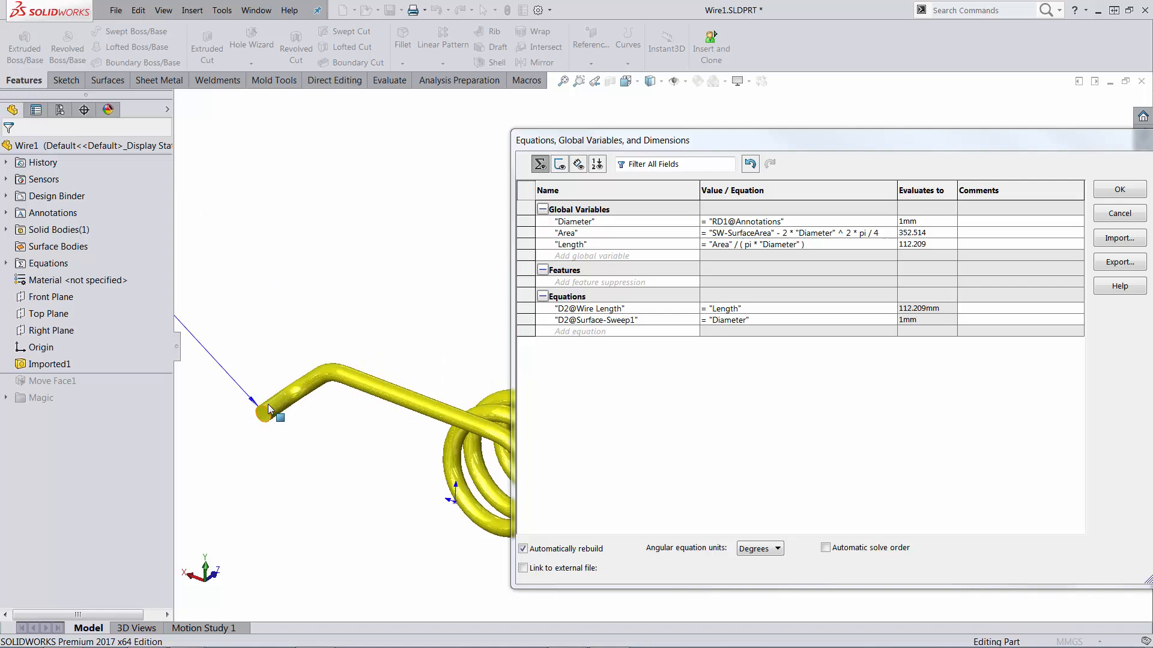
mouse_move(285, 405)
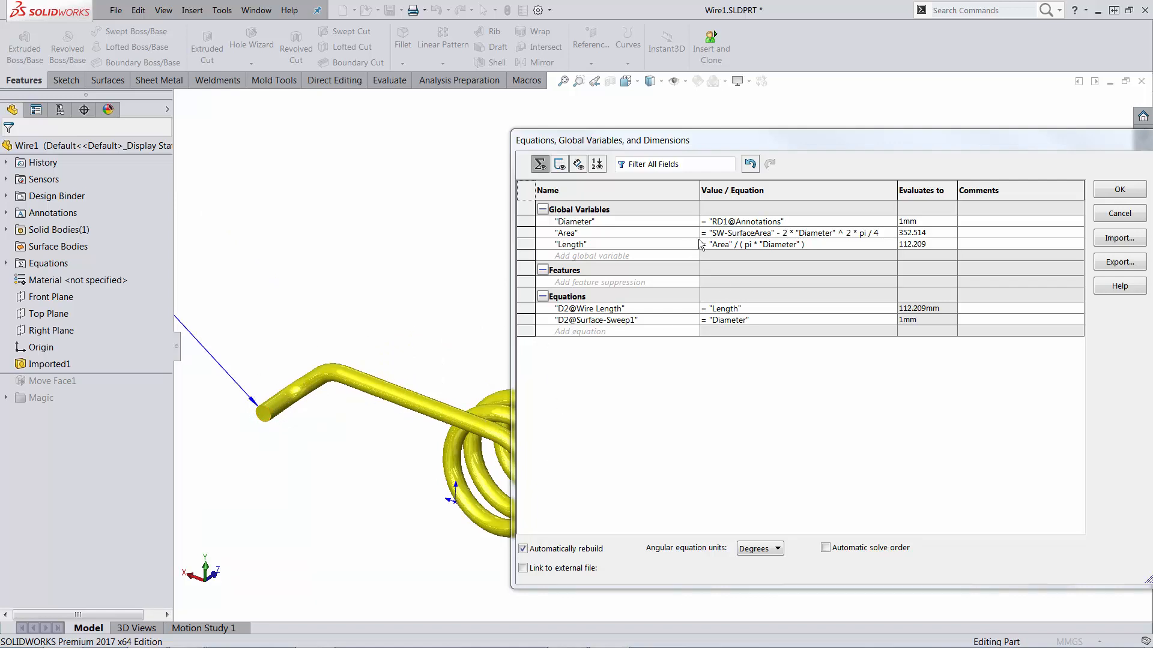
mouse_move(757, 243)
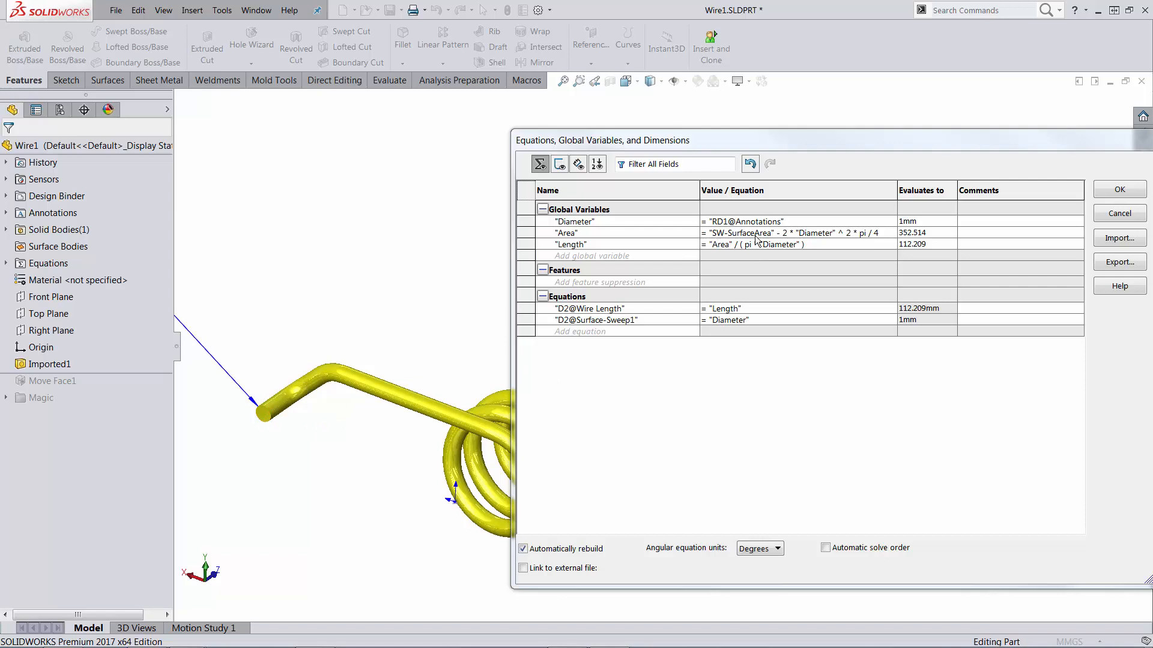
mouse_move(753, 242)
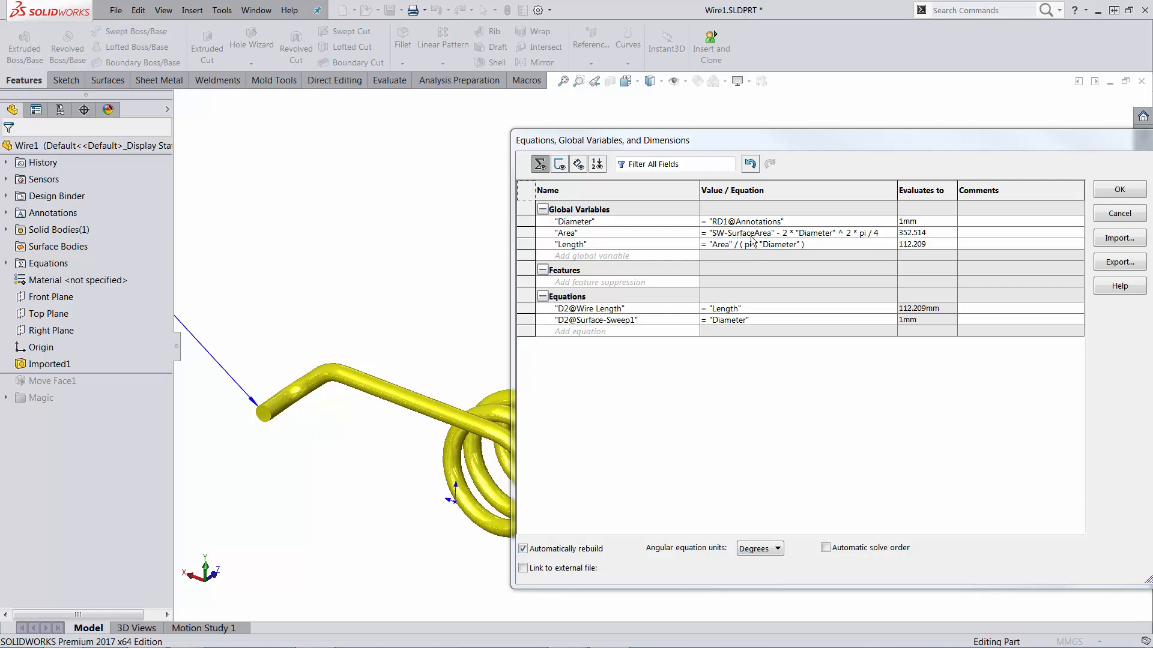
mouse_move(731, 252)
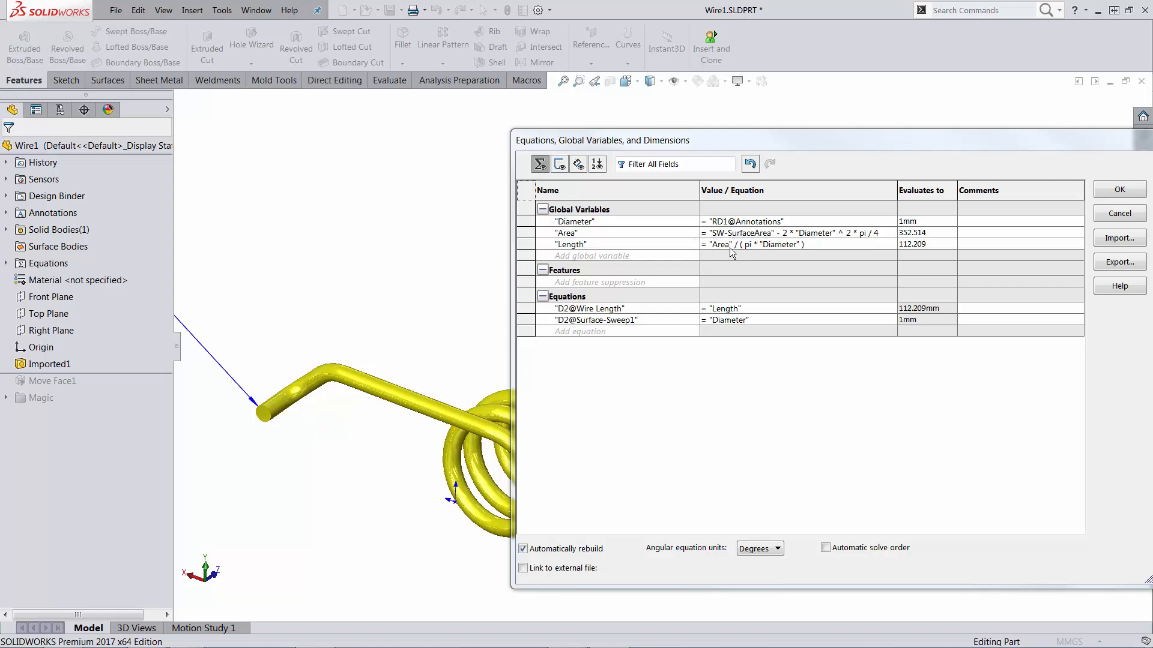
mouse_move(751, 242)
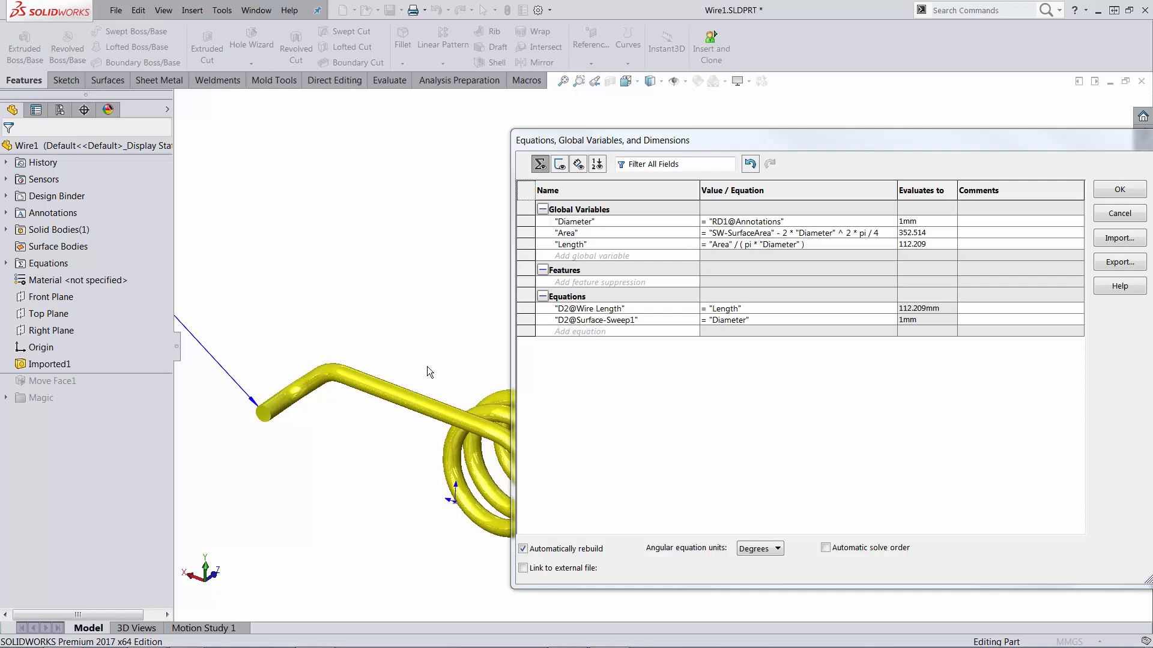
mouse_move(265, 416)
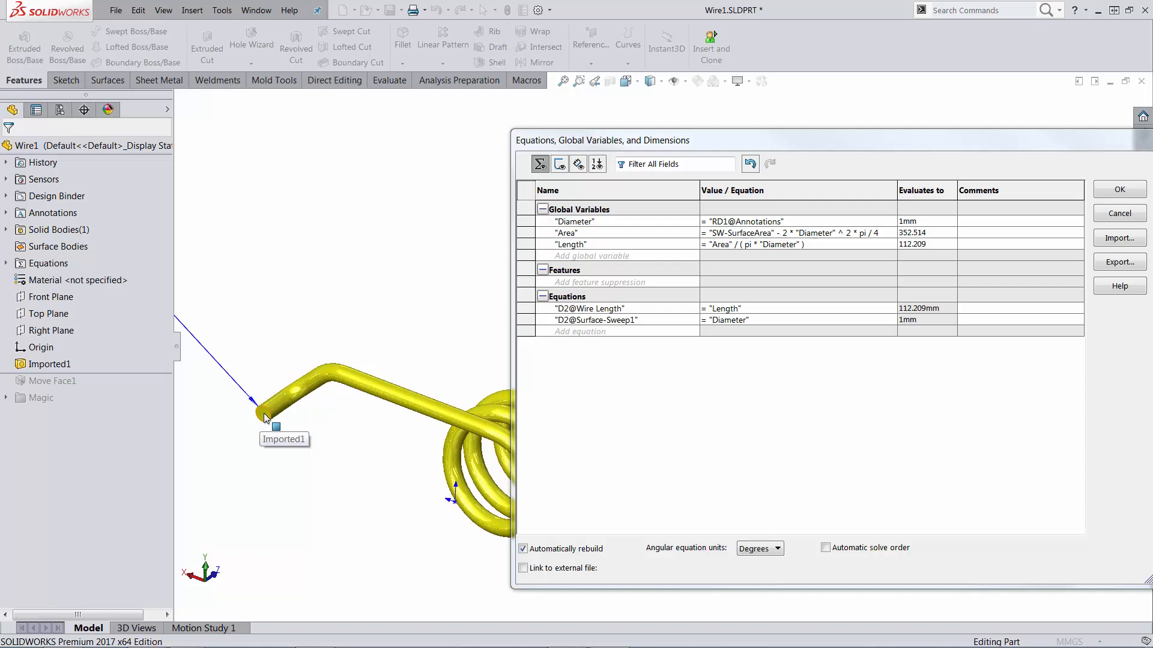
mouse_move(616, 249)
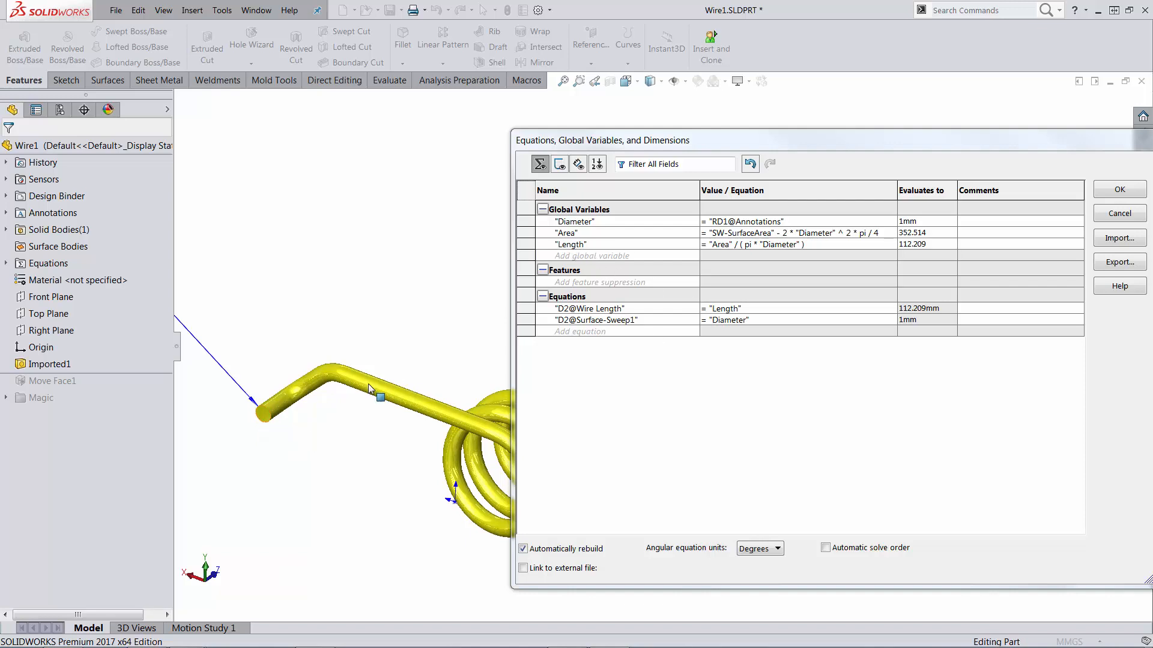
mouse_move(314, 387)
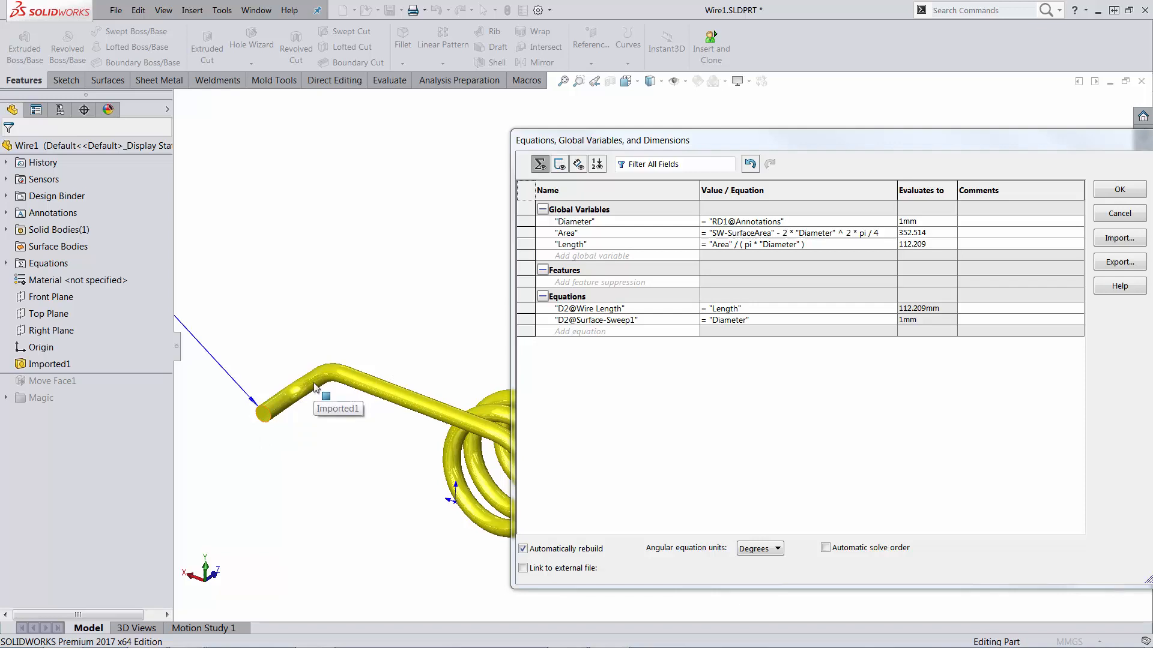
mouse_move(266, 413)
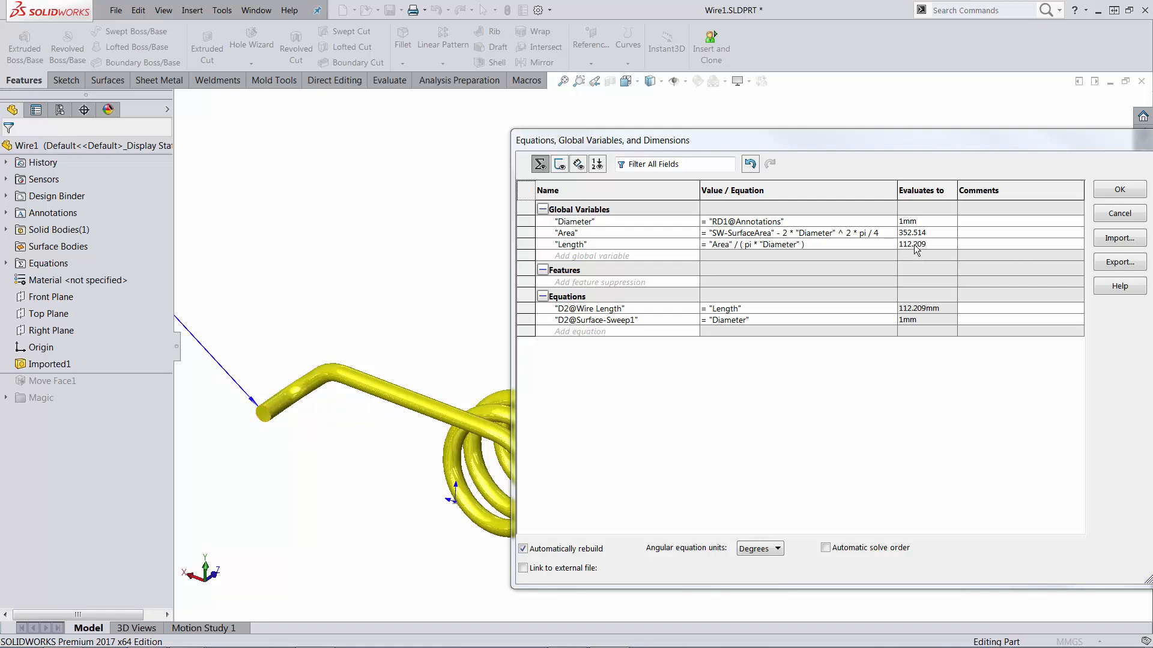
mouse_move(934, 252)
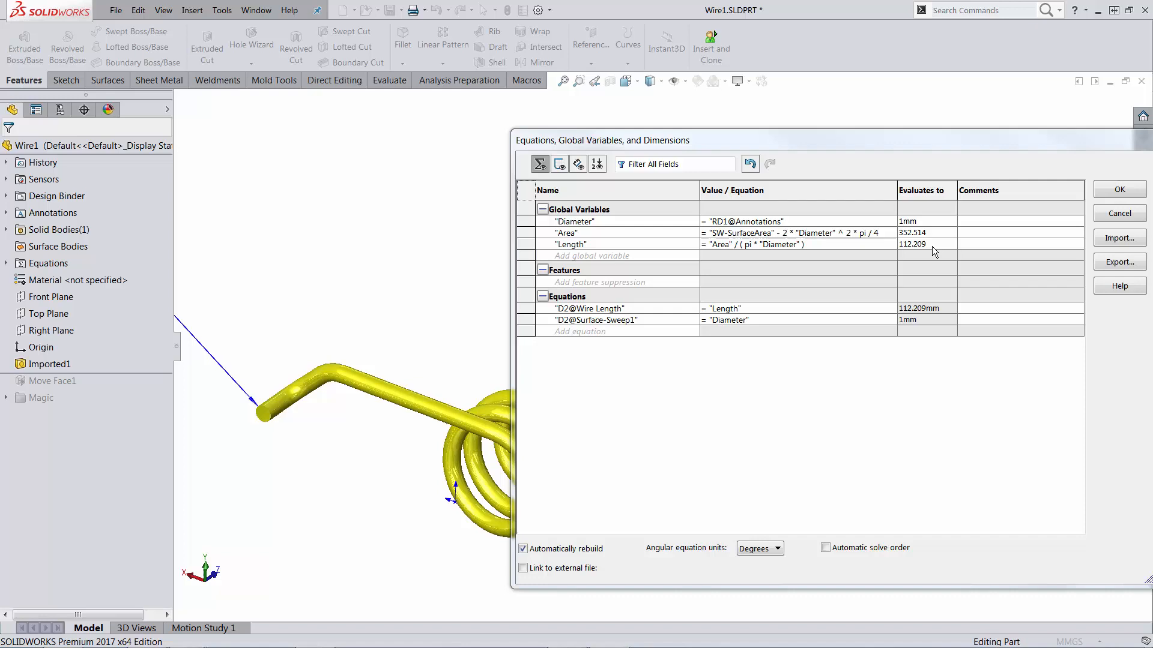
mouse_move(539, 243)
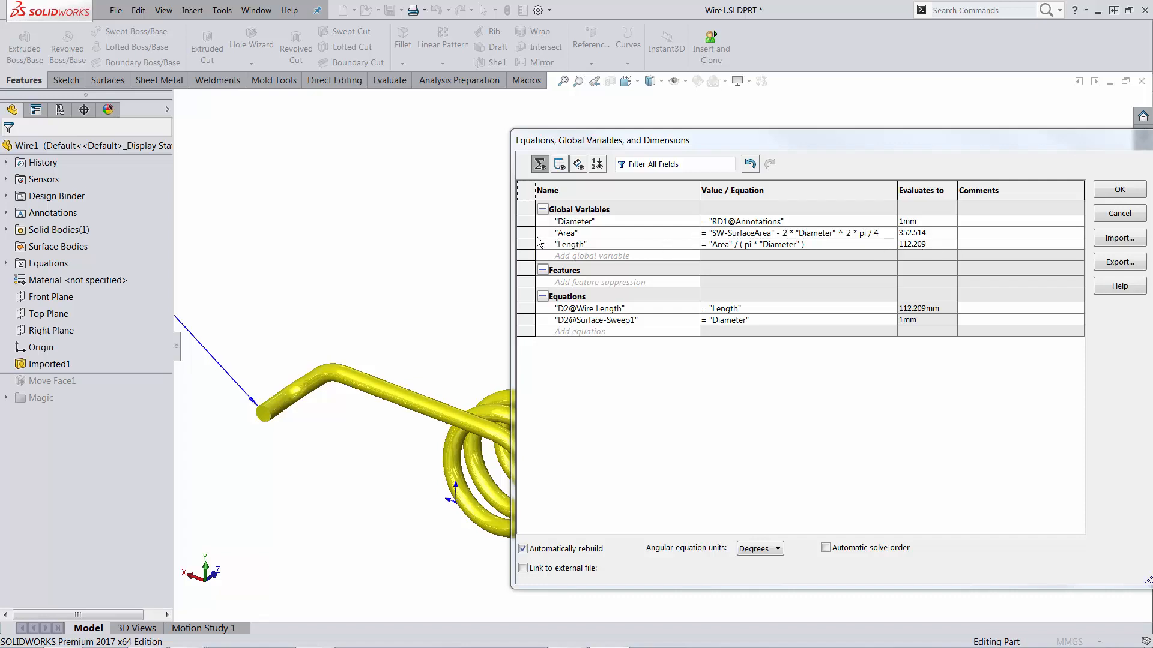
mouse_move(746, 242)
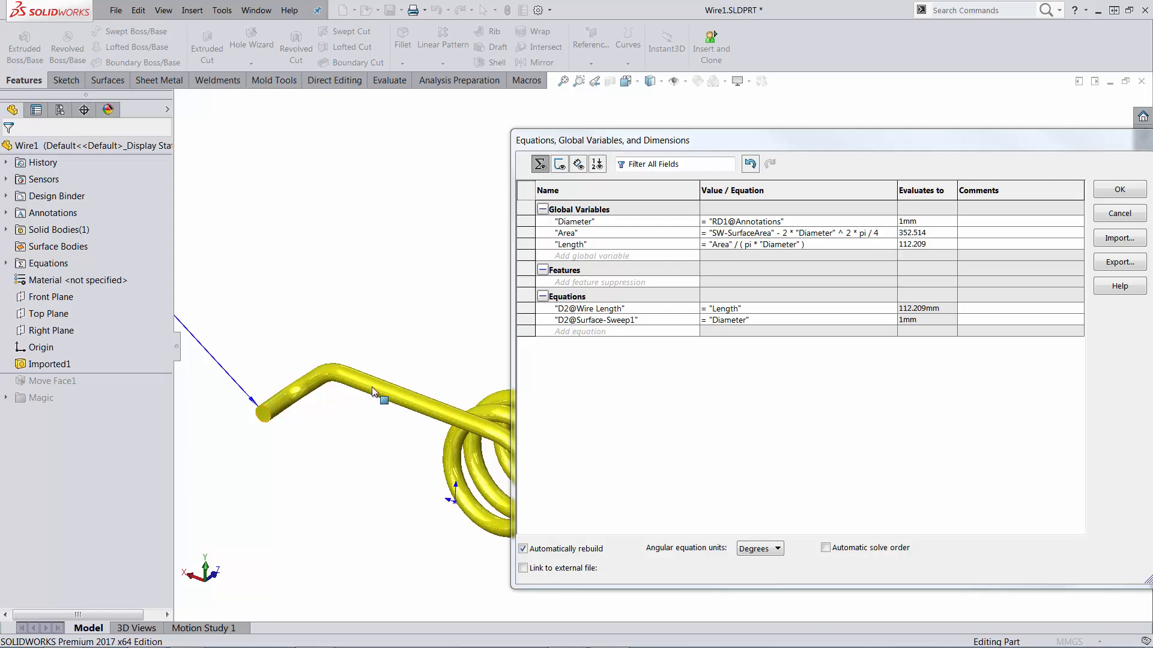
mouse_move(346, 388)
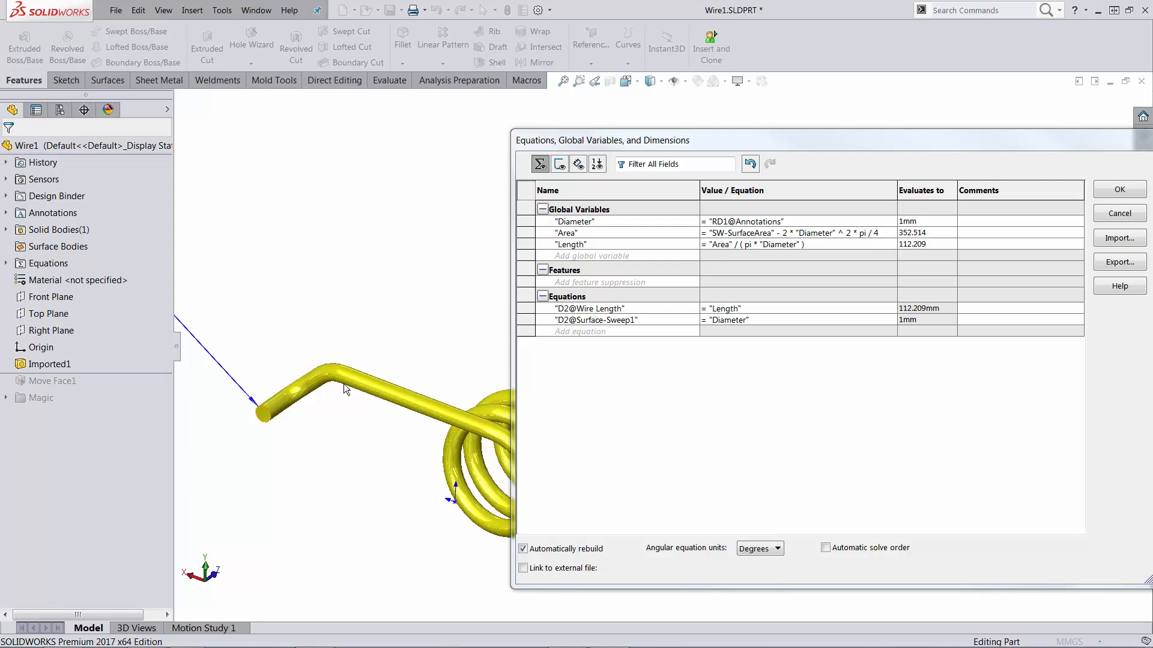
mouse_move(397, 408)
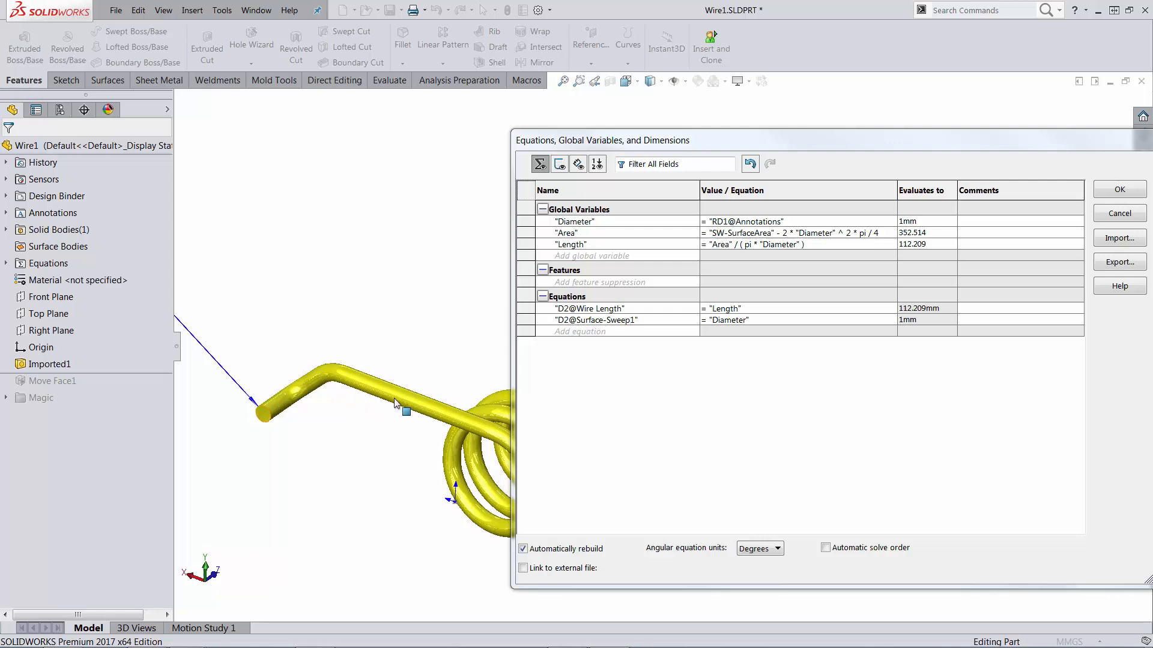
mouse_move(263, 420)
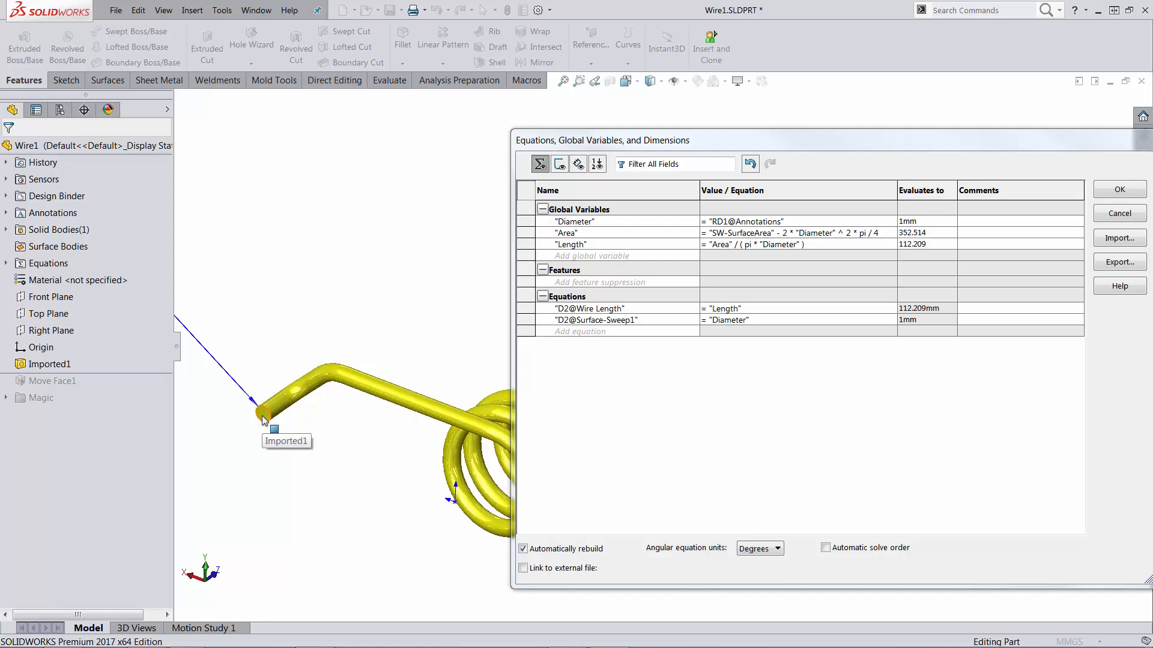
mouse_move(1119, 190)
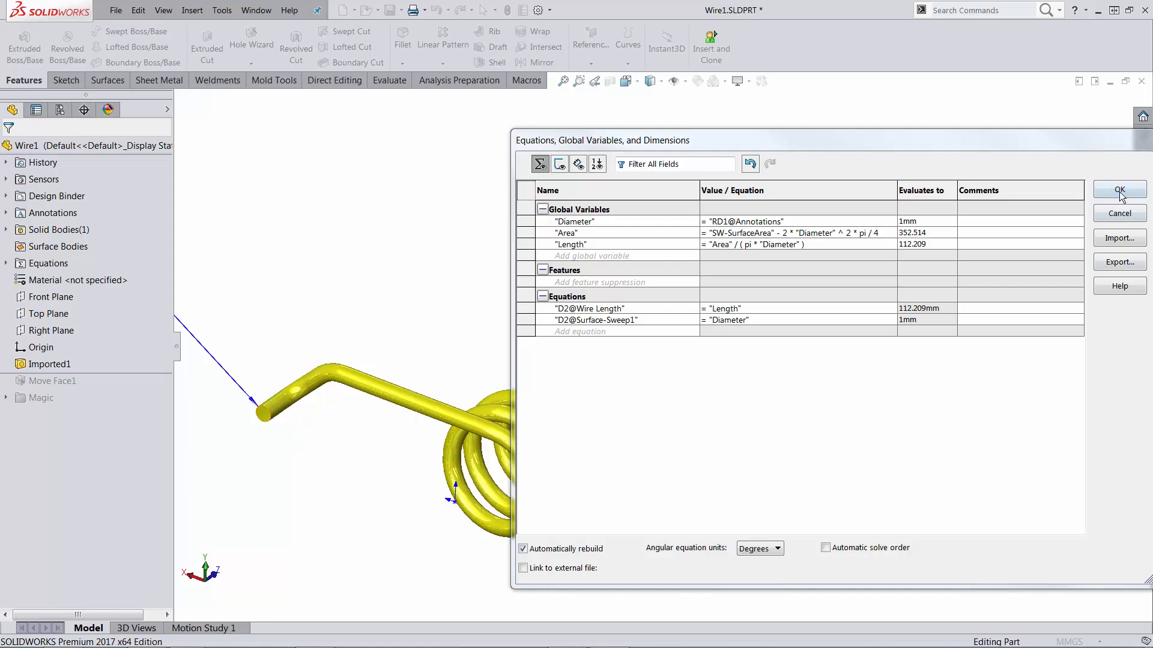
click(1118, 190)
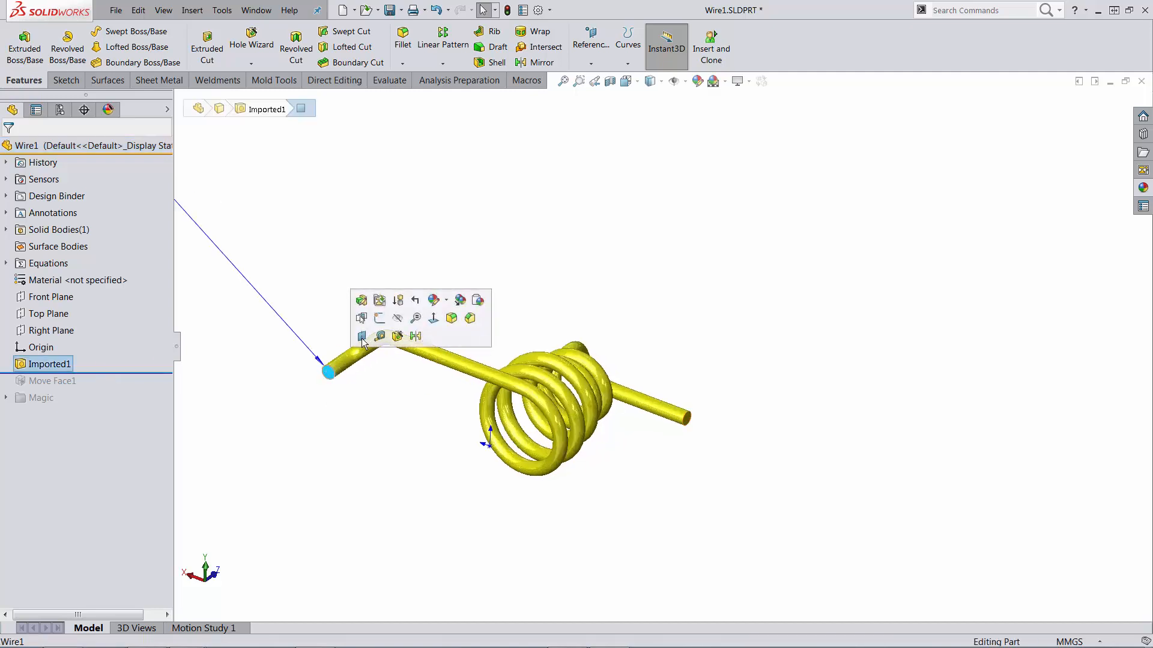
Step: Extrude a rod from the converted wire-end circle with depth = "Length" global variable
click(361, 318)
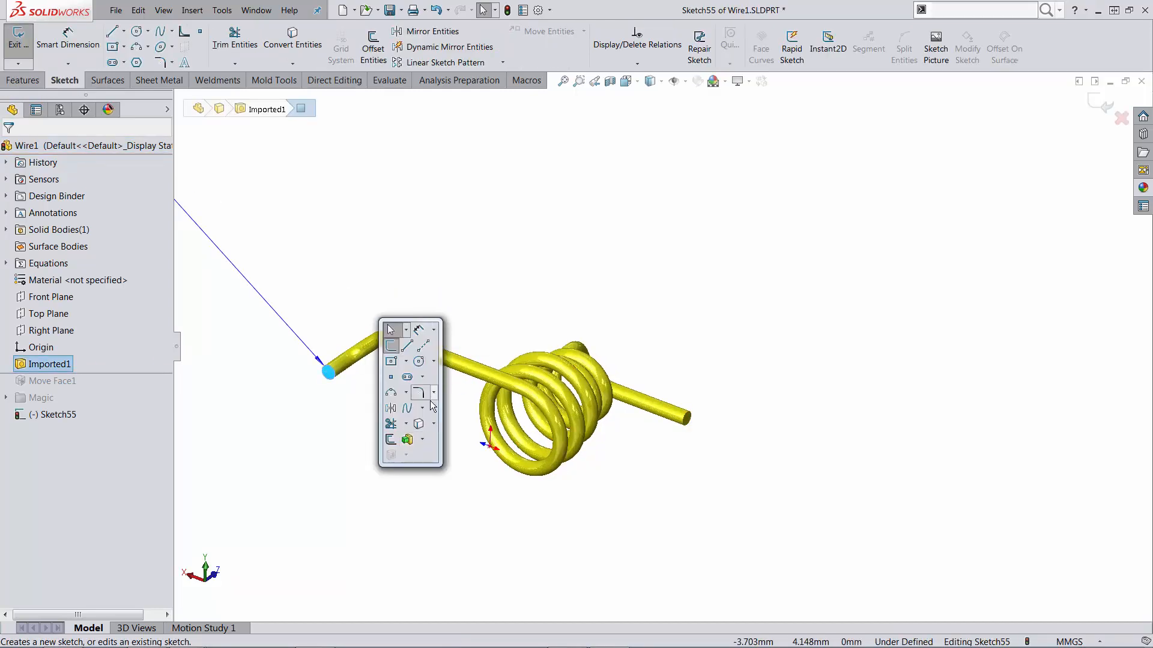
click(328, 371)
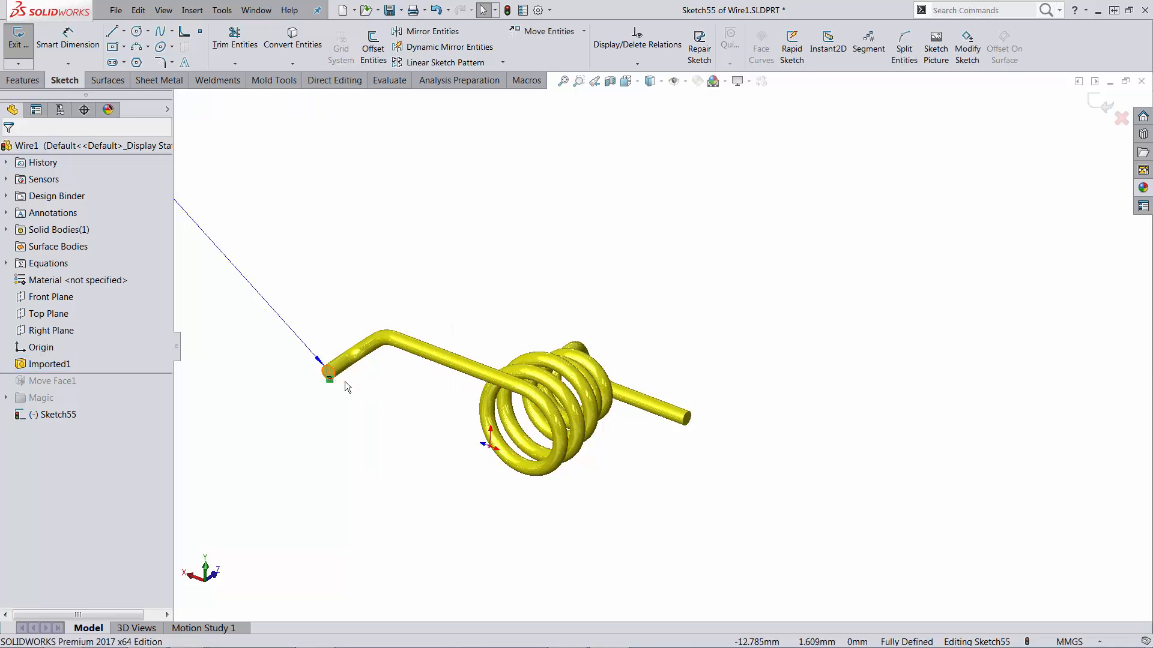
right_click(327, 371)
text(=)
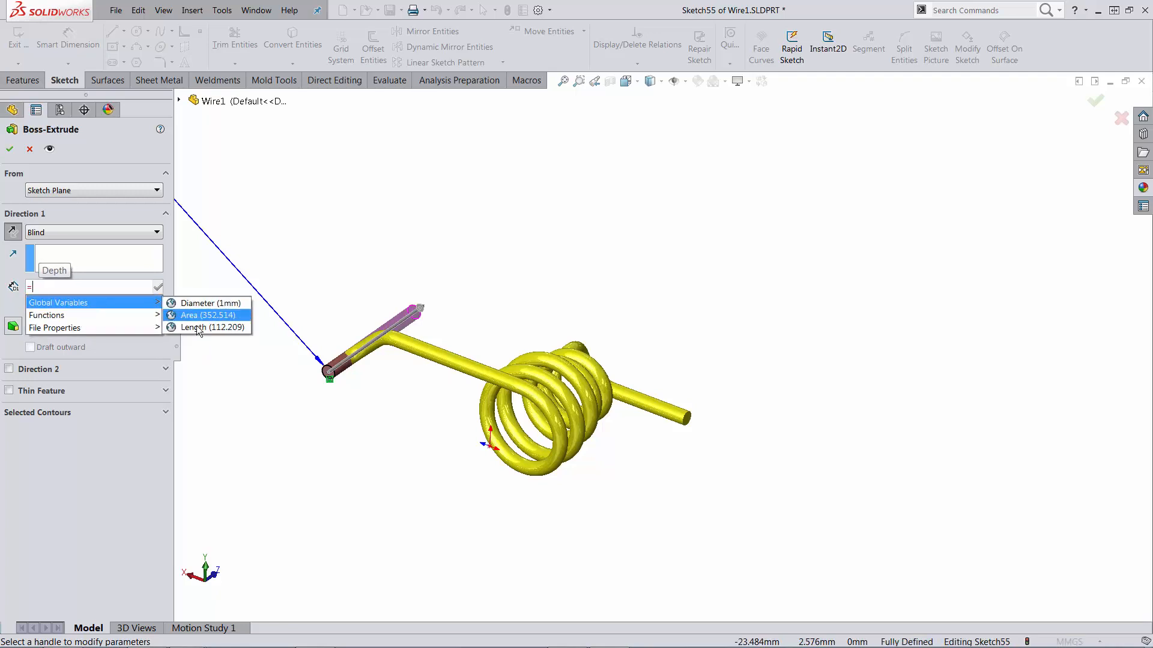
click(207, 327)
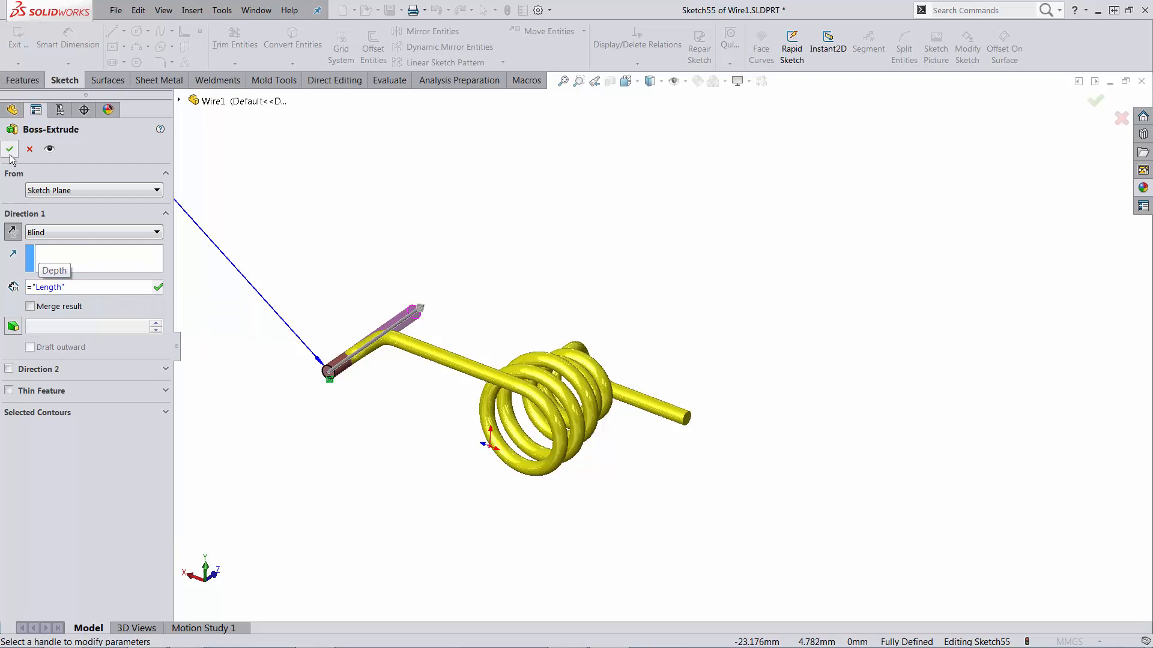
click(10, 149)
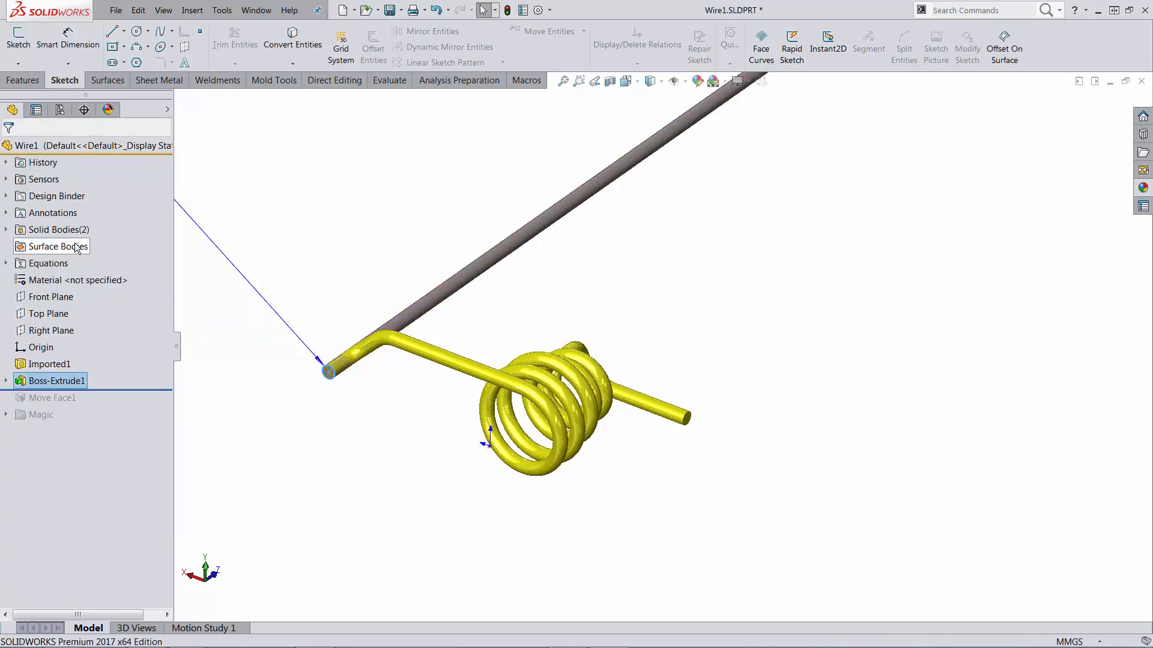
right_click(47, 263)
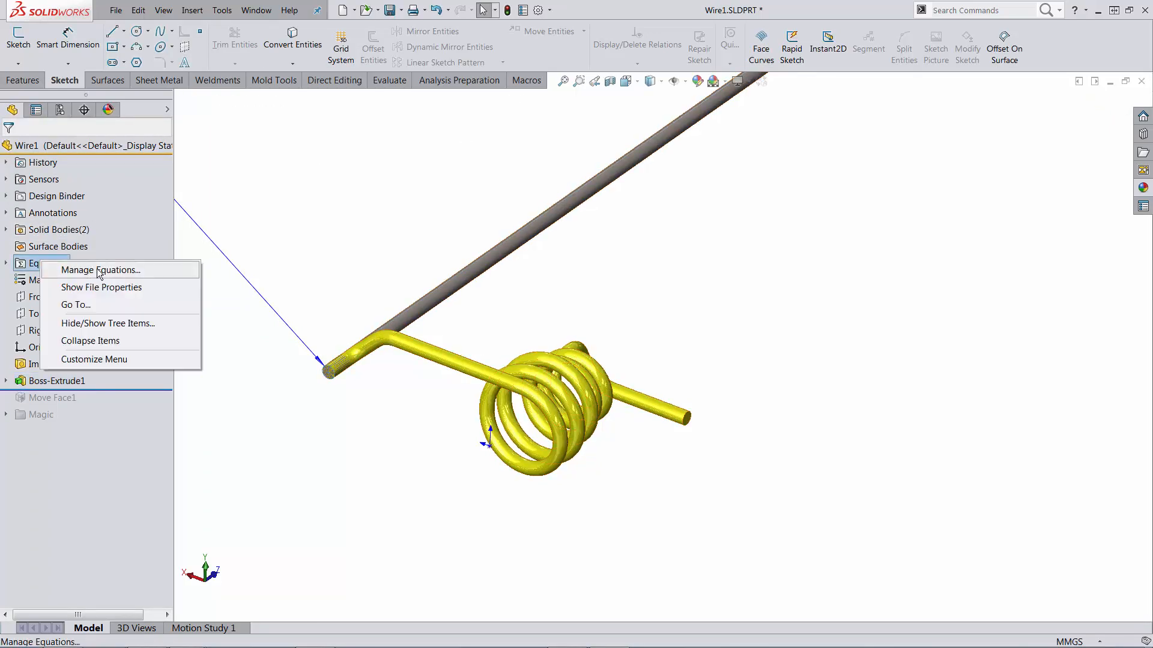
Step: Check that Boss-Extrude1's depth equation evaluates Length to 224.918 mm, then close Equations
click(100, 270)
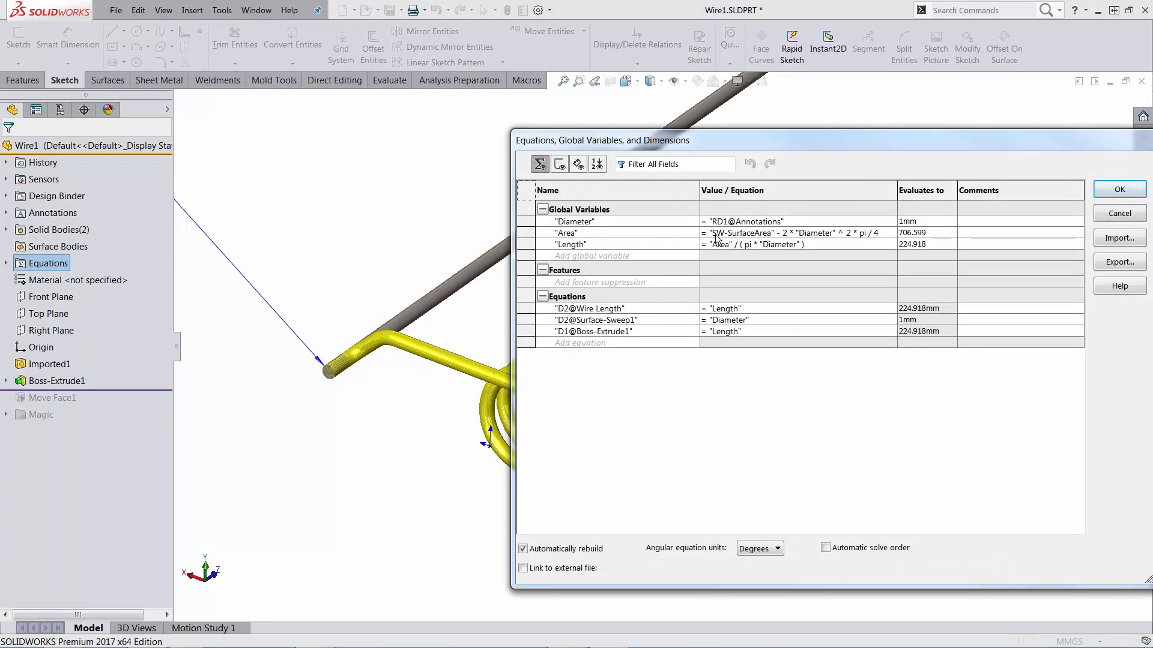
mouse_move(793, 243)
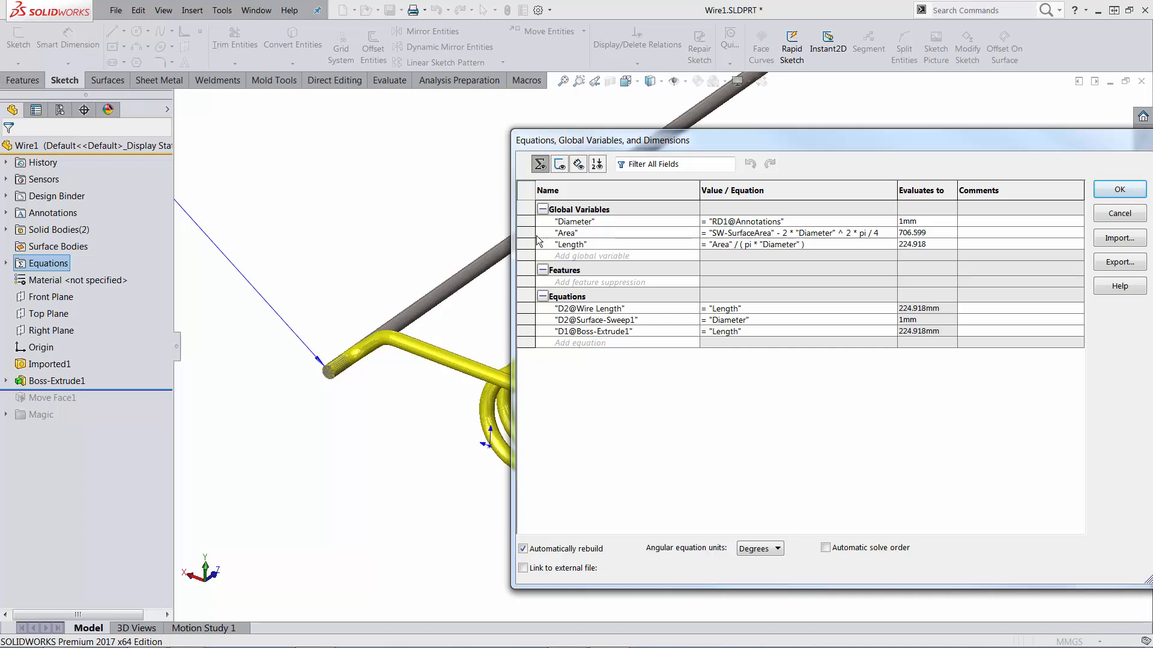
mouse_move(432, 277)
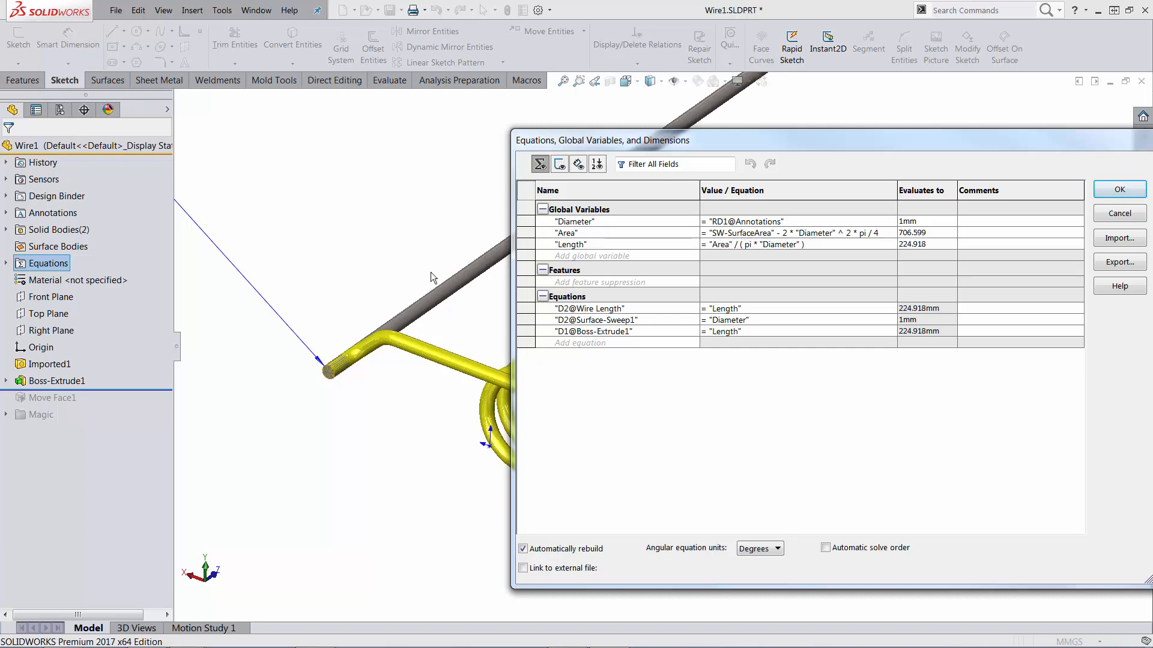
mouse_move(455, 291)
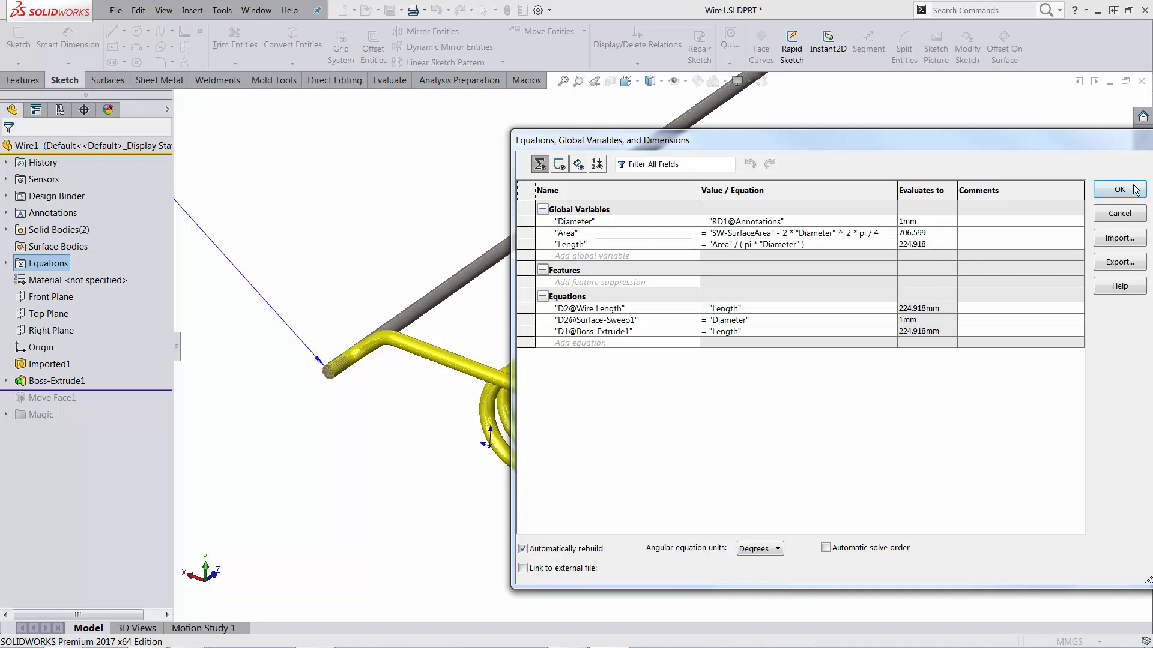
click(1118, 189)
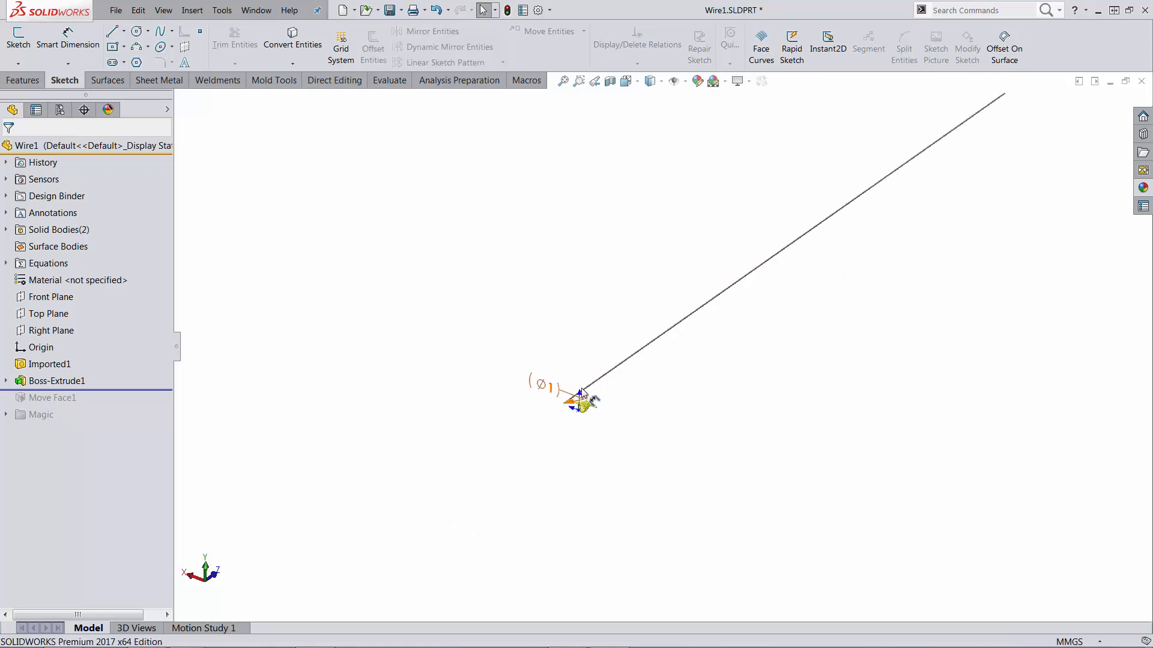
mouse_move(922, 201)
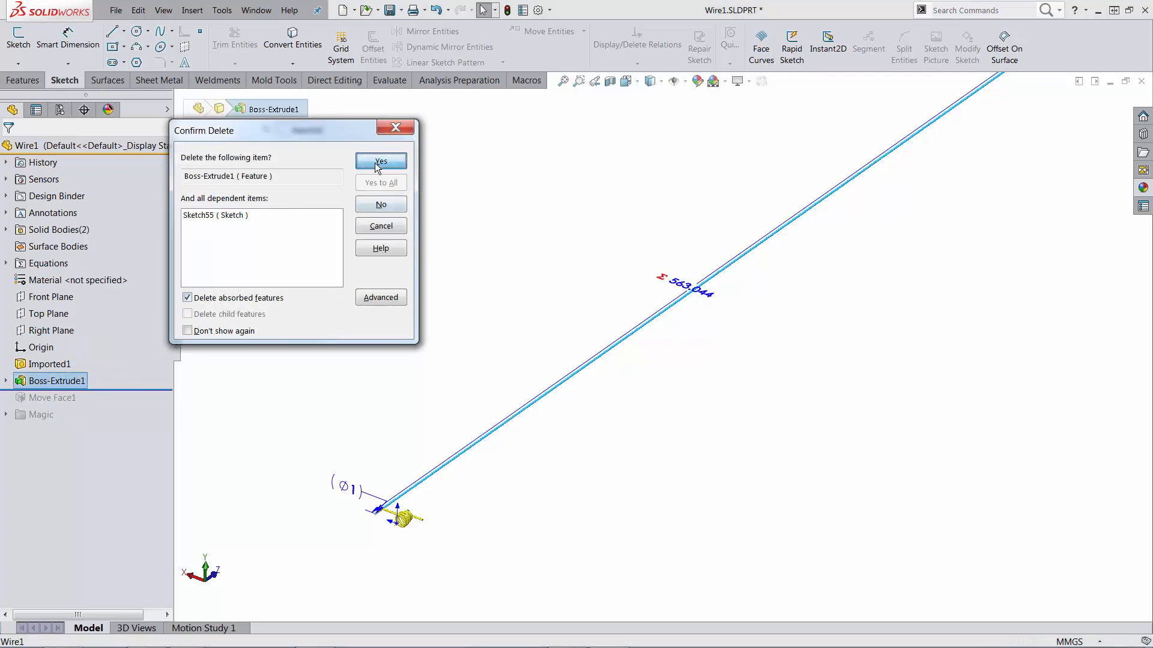
Step: Delete Boss-Extrude1 with its sketch and remove the broken D1@Boss-Extrude1 equation
click(380, 160)
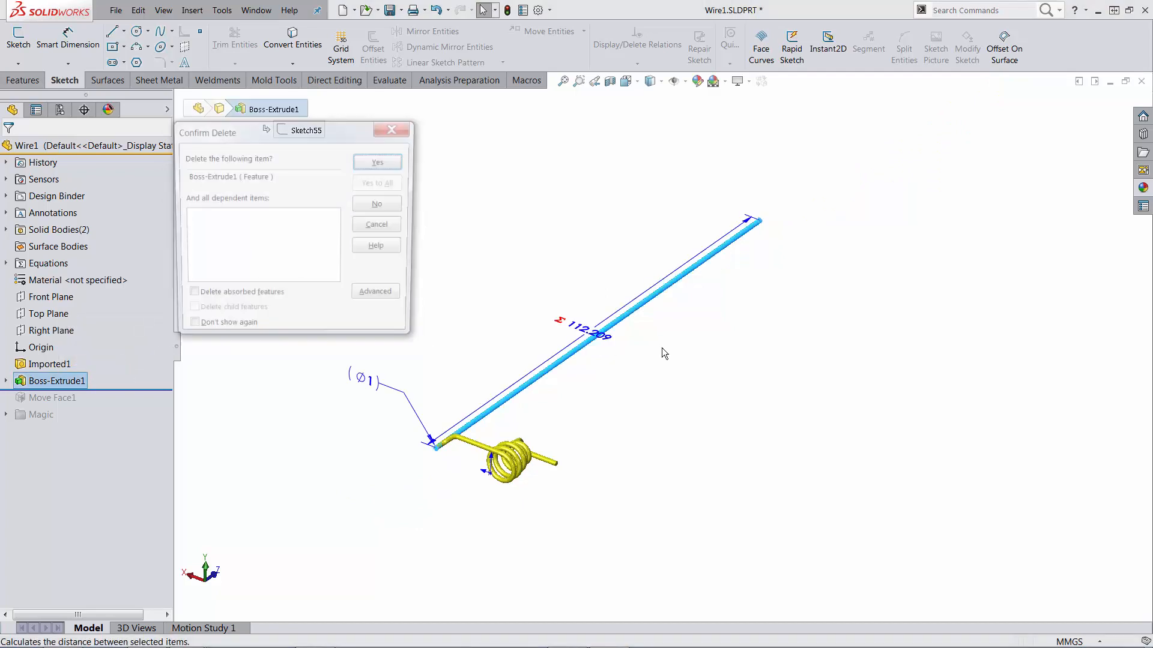
click(377, 161)
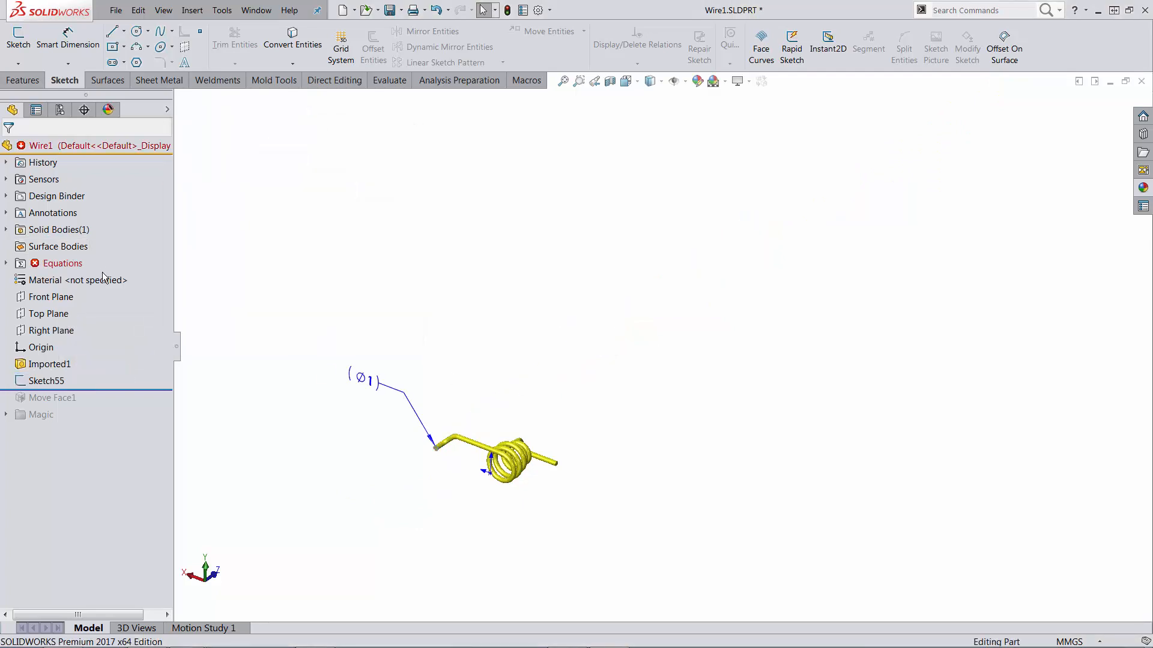
double_click(62, 263)
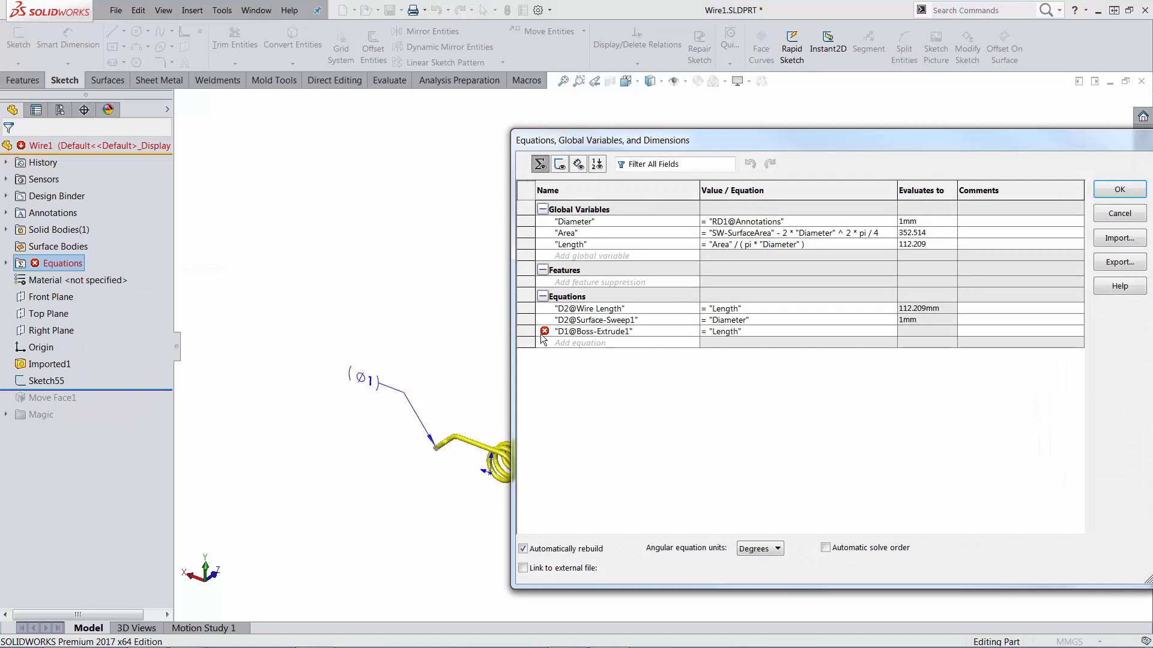
click(592, 331)
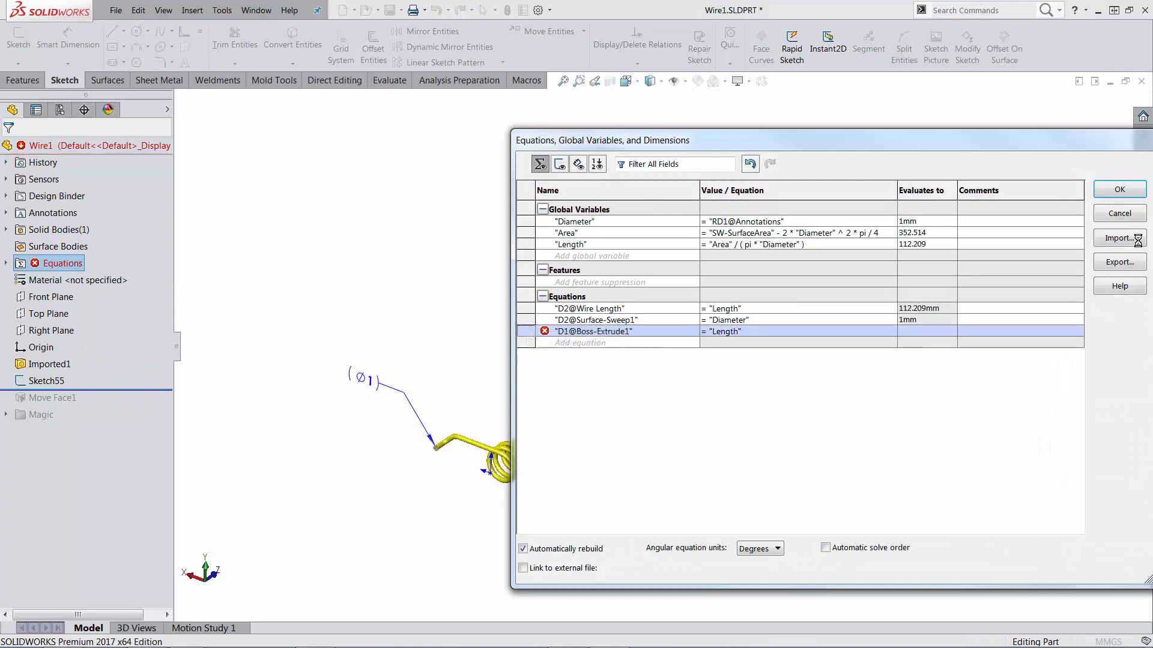
click(1117, 190)
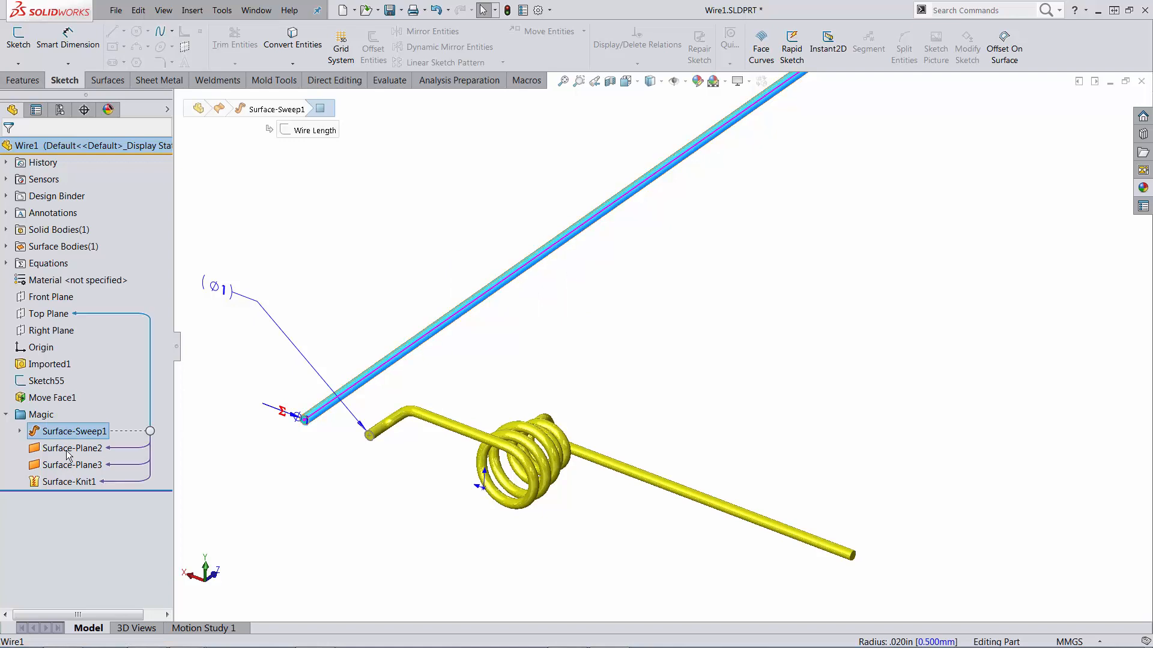
mouse_move(304, 425)
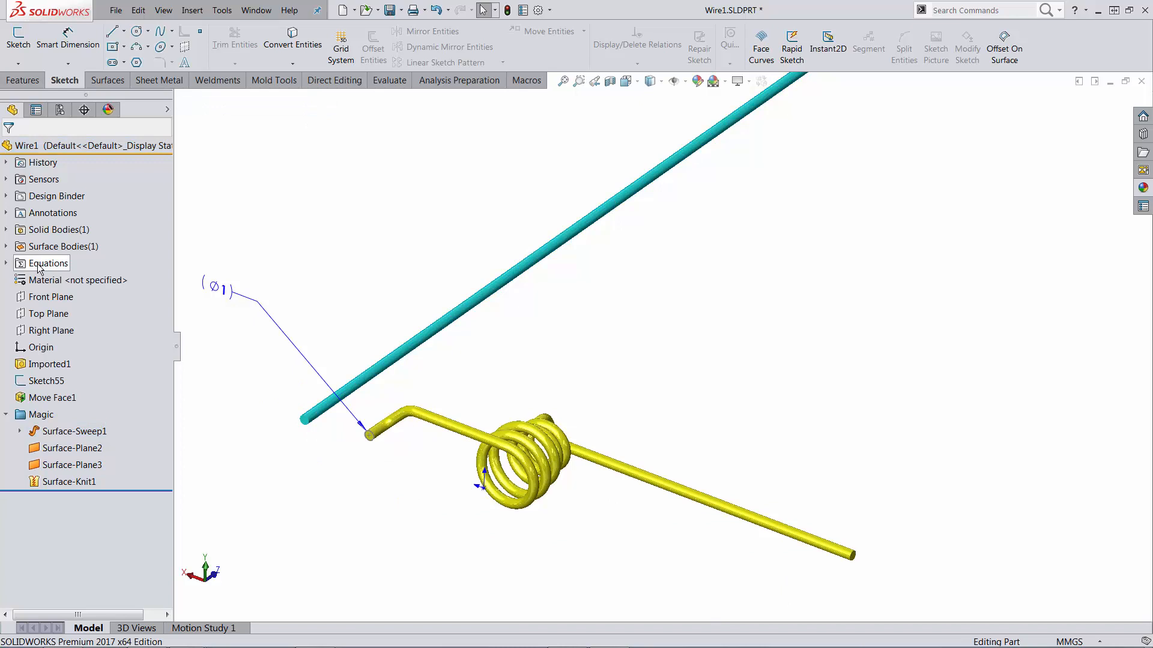
Step: Reopen Equations to see Area at 432.811 and Length at 137.768 mm
double_click(48, 263)
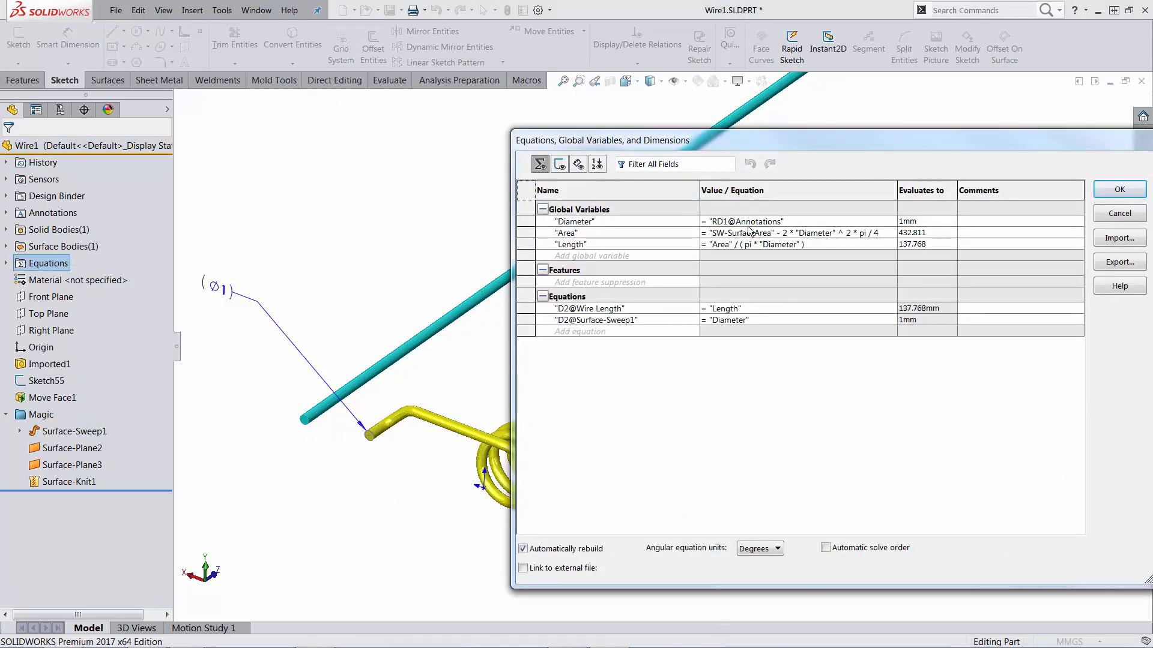
mouse_move(420, 365)
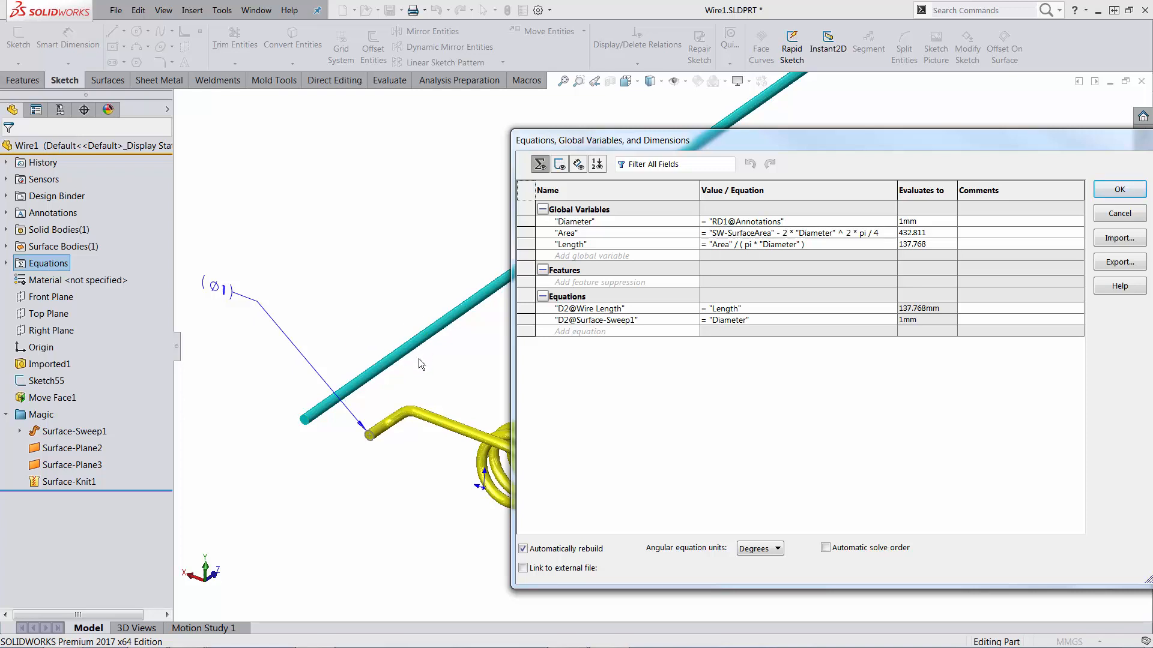
mouse_move(408, 446)
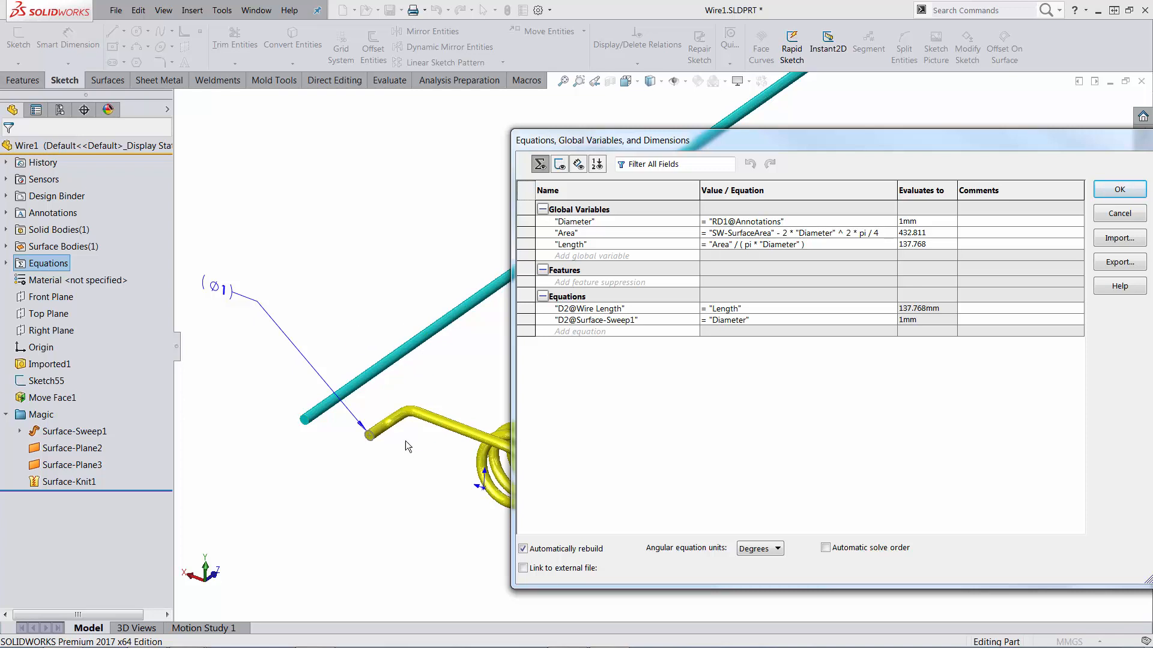
mouse_move(402, 349)
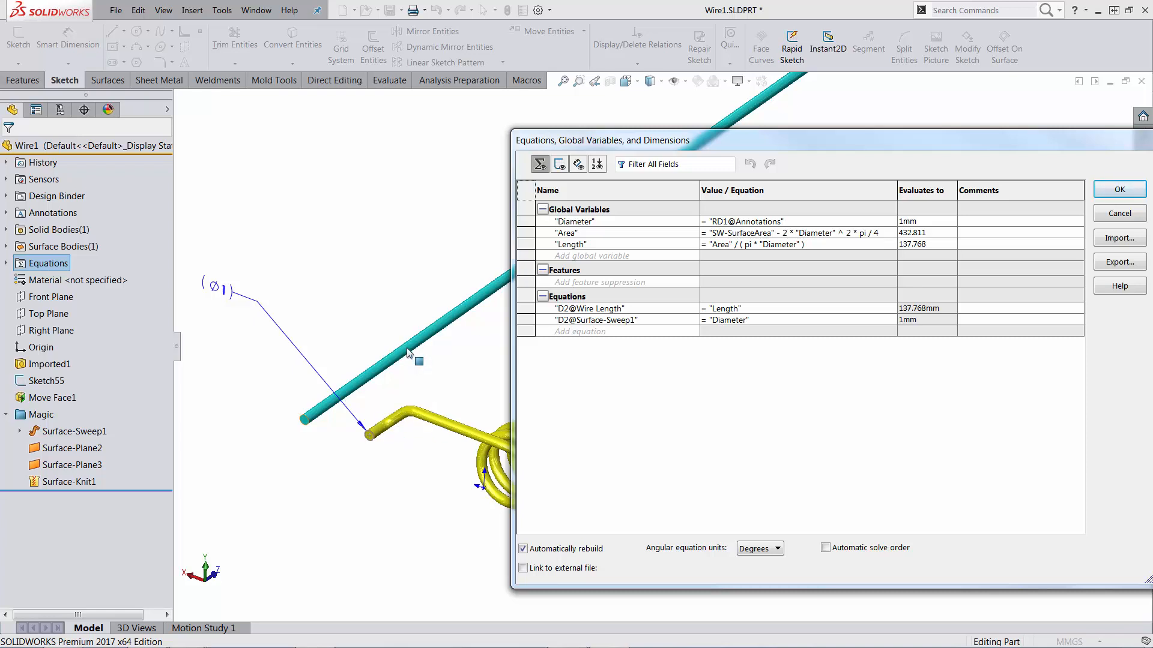
mouse_move(318, 413)
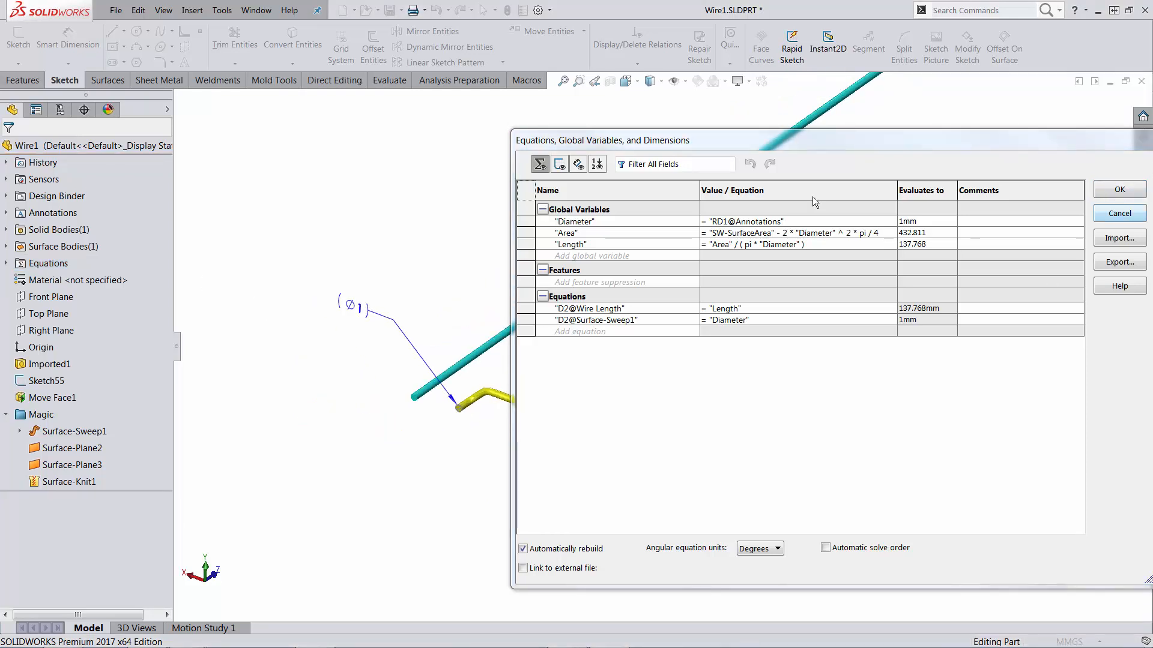
mouse_move(1119, 213)
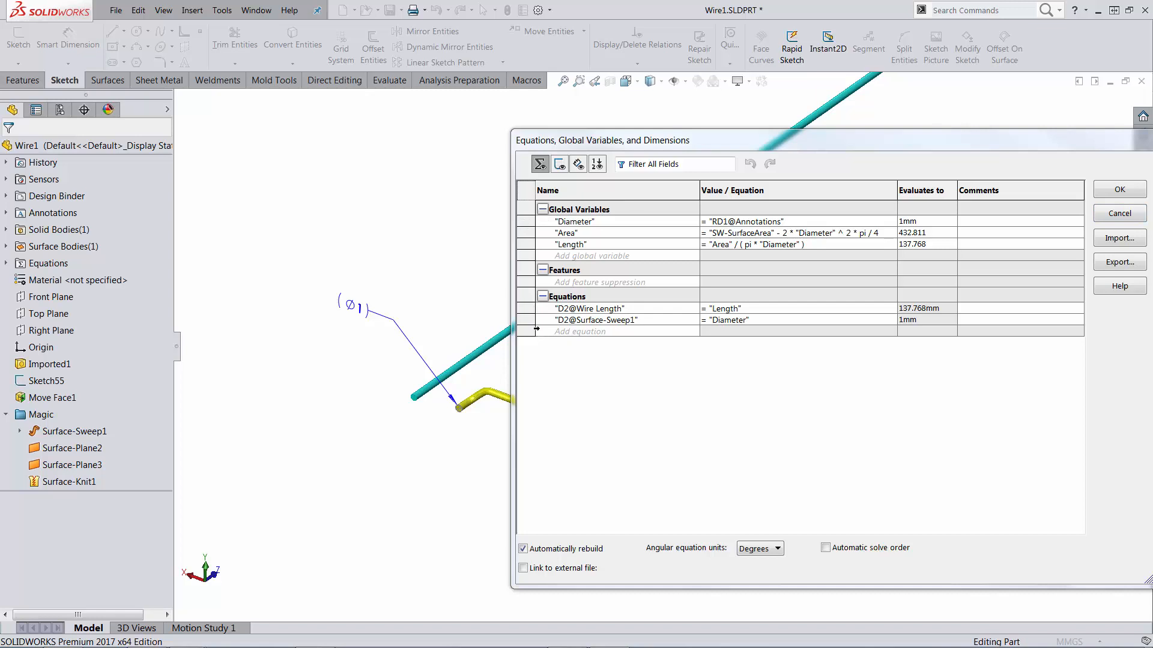
mouse_move(526, 221)
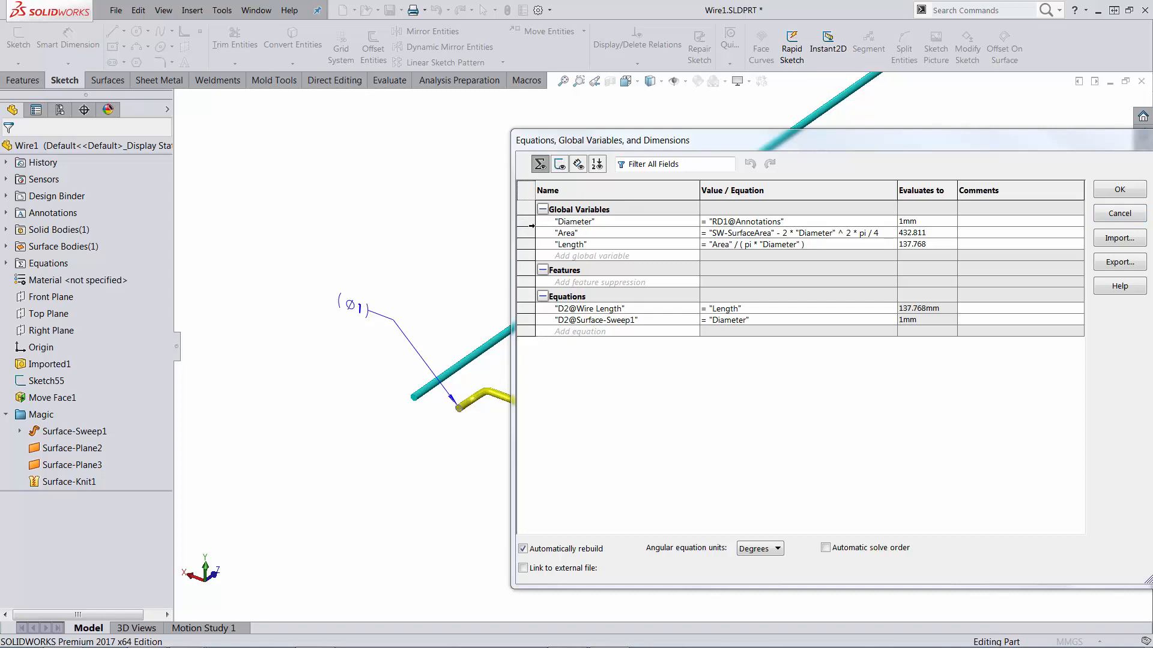
Step: Set the equation circular-reference warning option to 'In equation dialog only'
click(1118, 188)
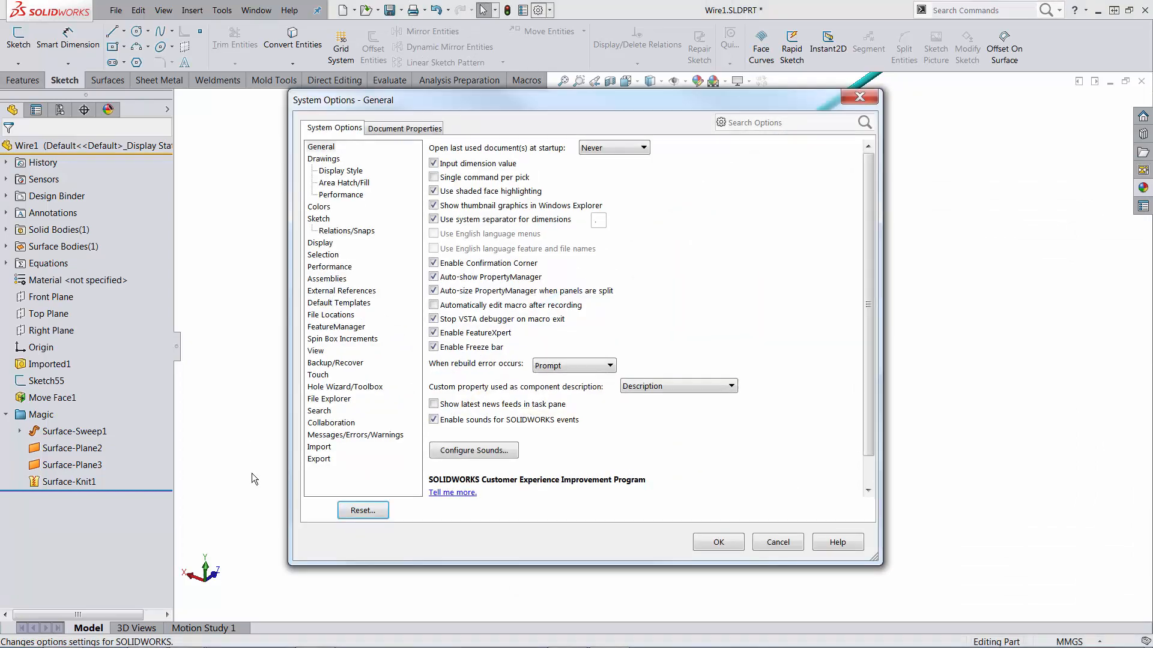
click(354, 435)
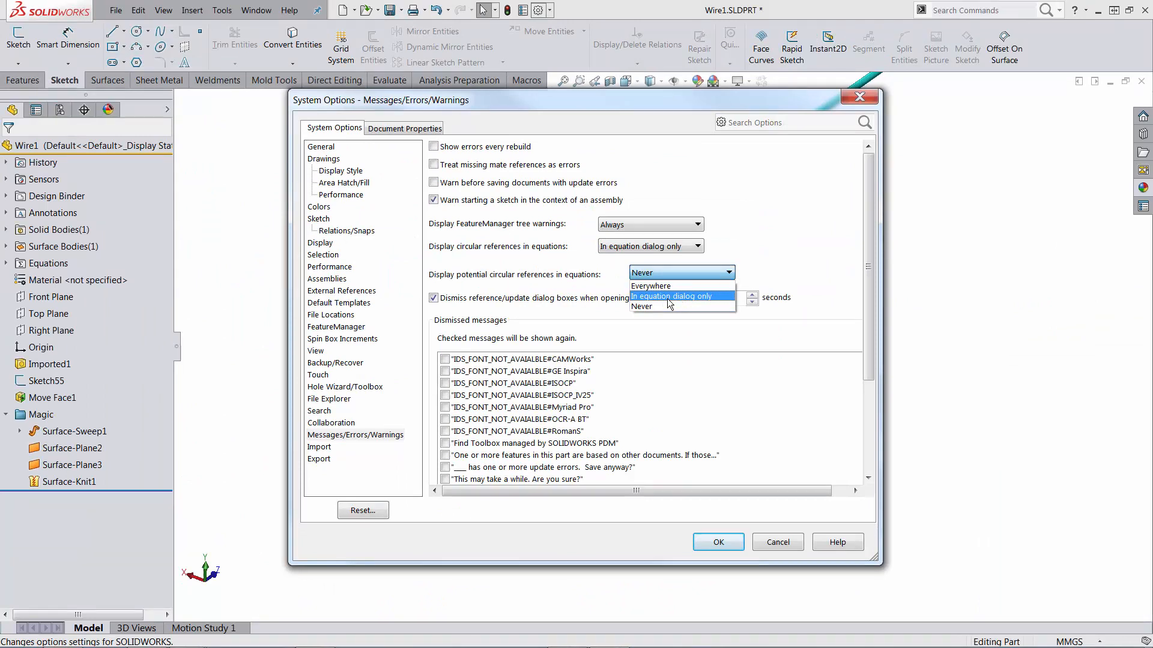
click(671, 296)
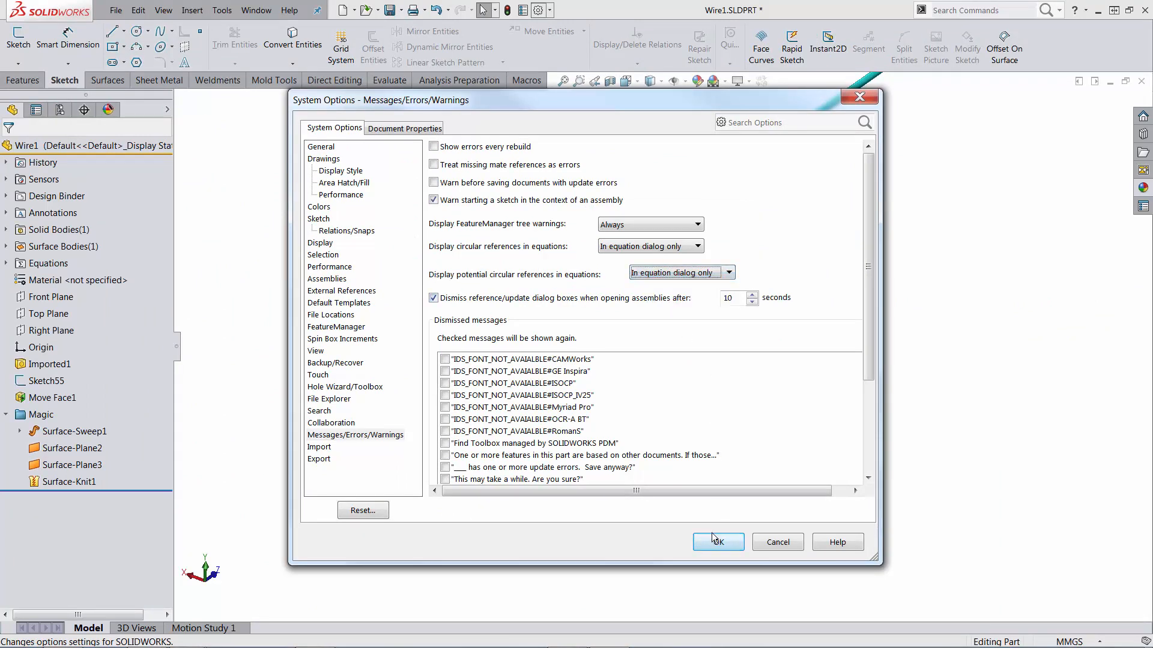
click(717, 542)
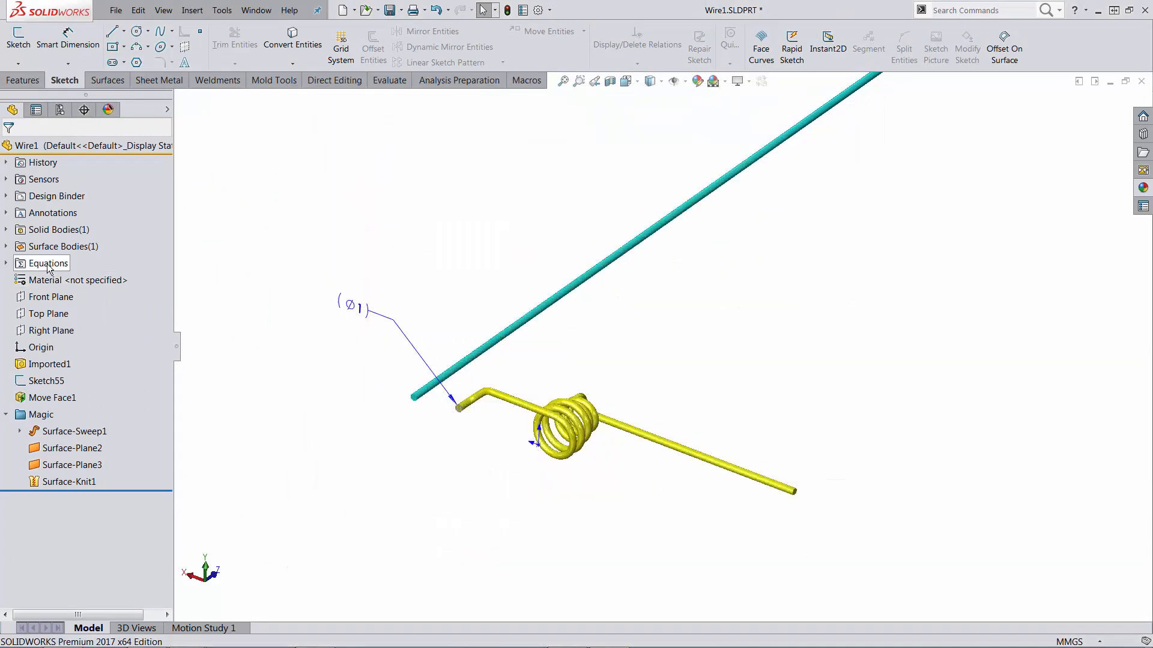
double_click(48, 263)
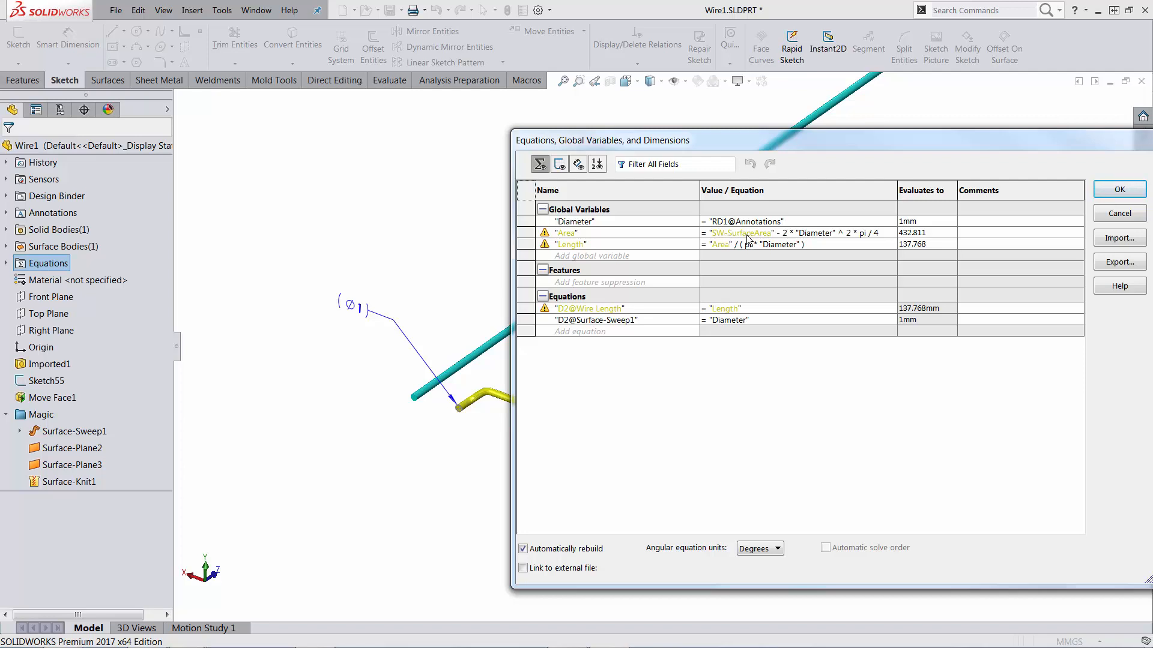
mouse_move(739, 233)
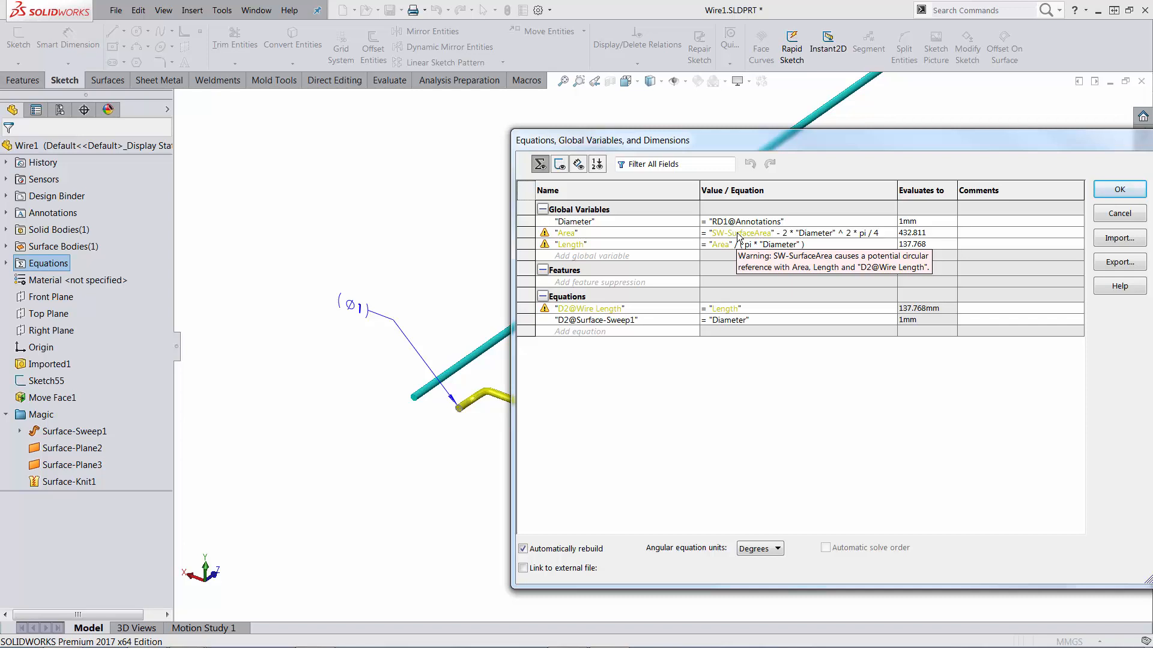
mouse_move(959, 267)
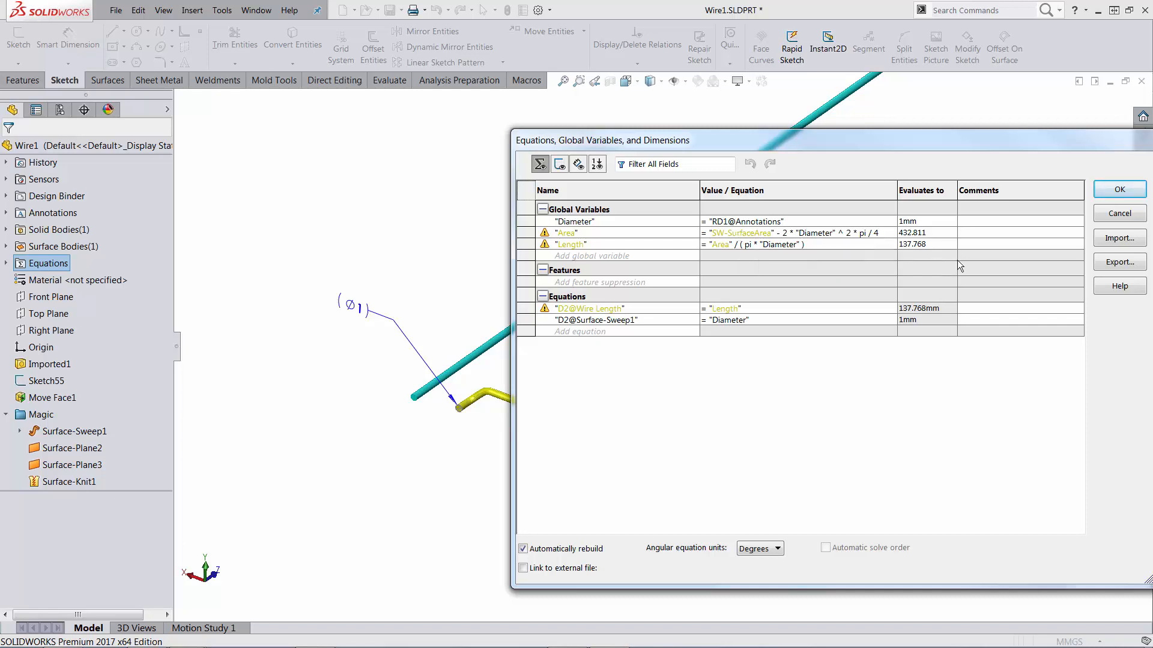
click(1117, 190)
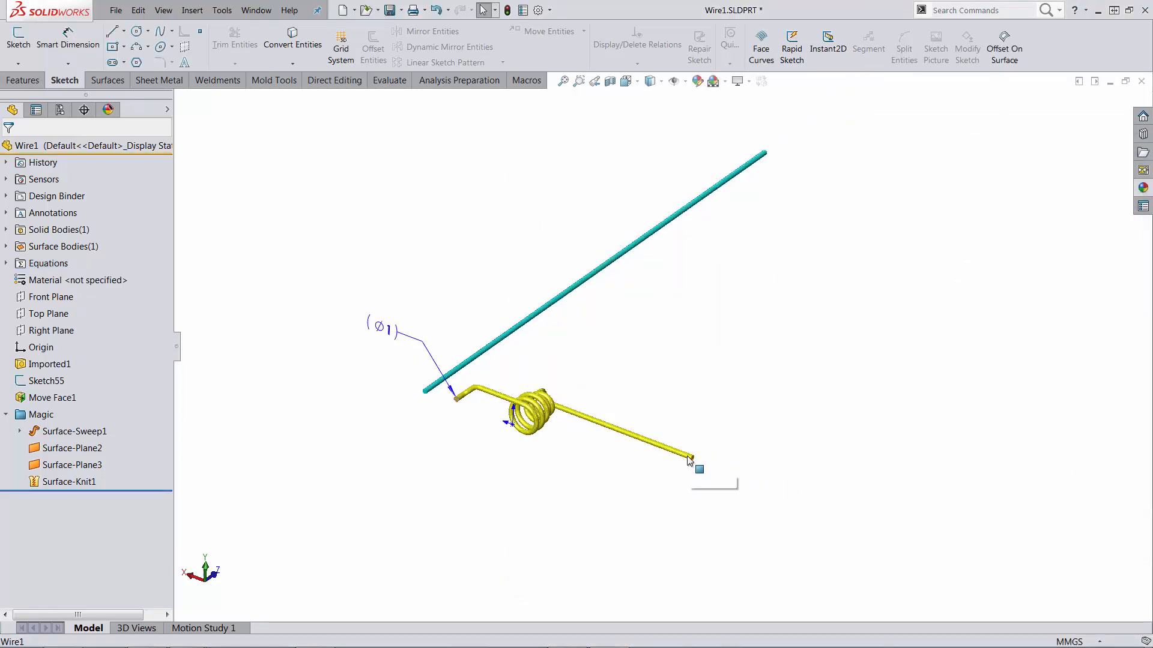
click(50, 364)
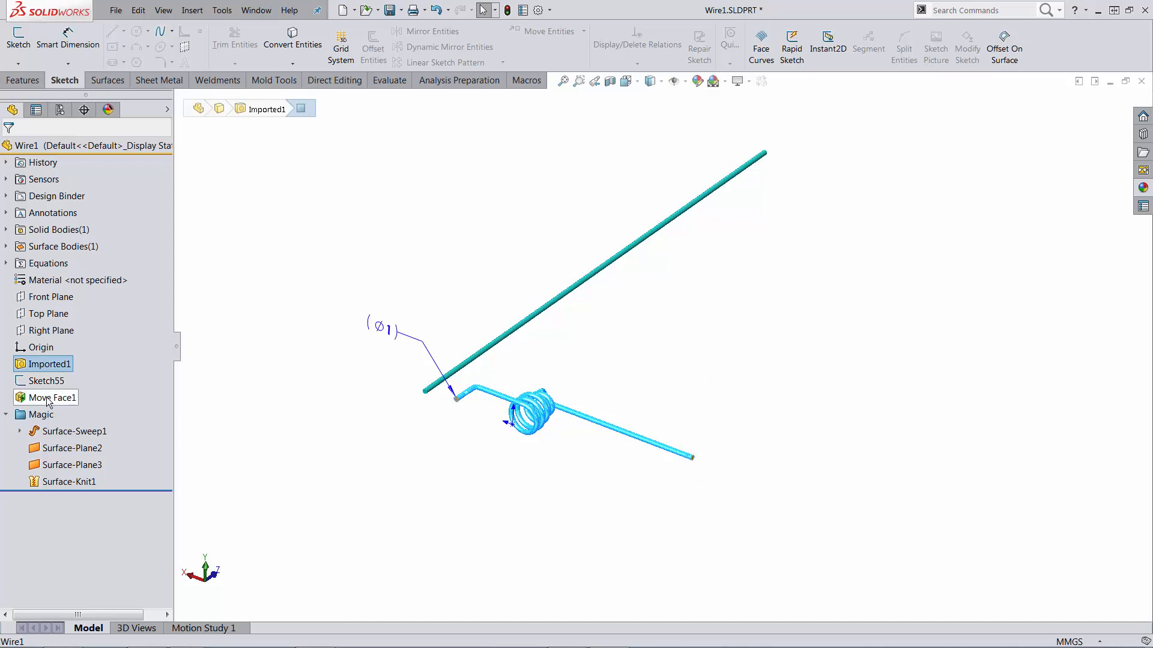